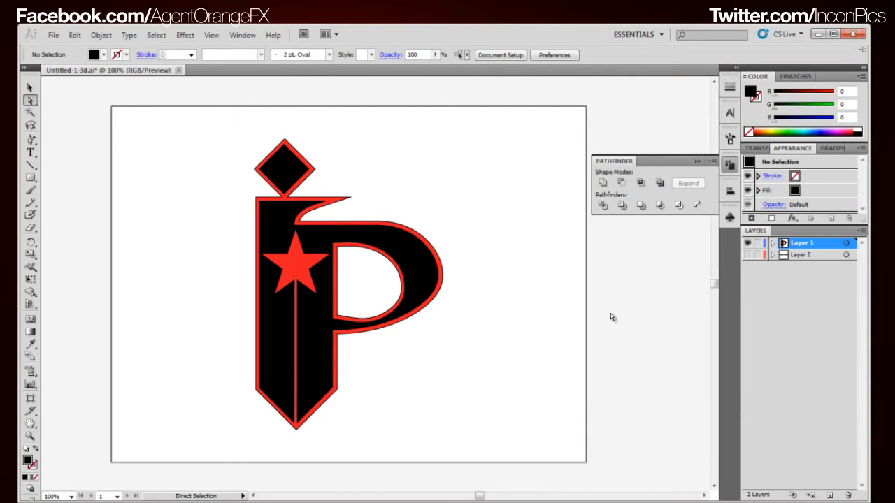
pyautogui.moveTo(313, 311)
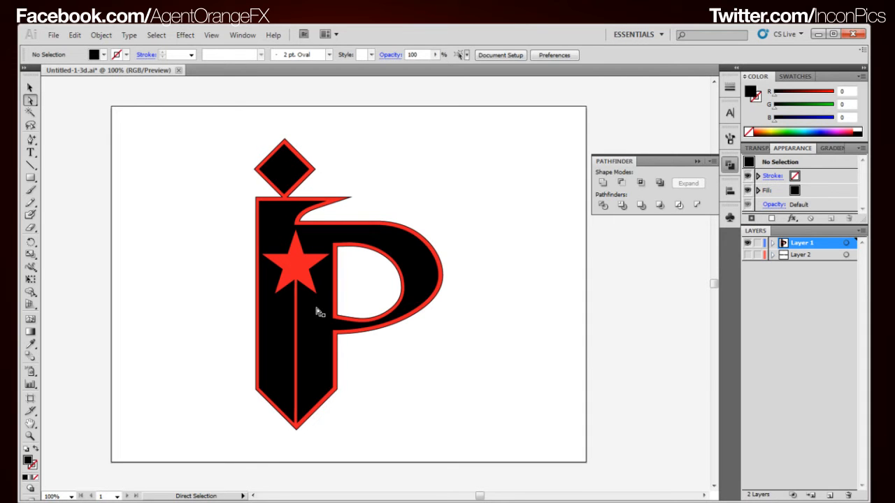
pyautogui.moveTo(364, 218)
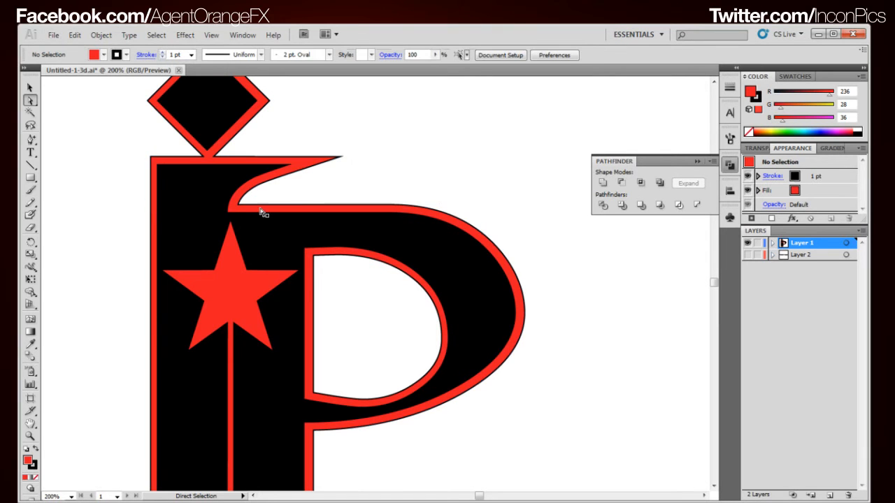
pyautogui.moveTo(315, 272)
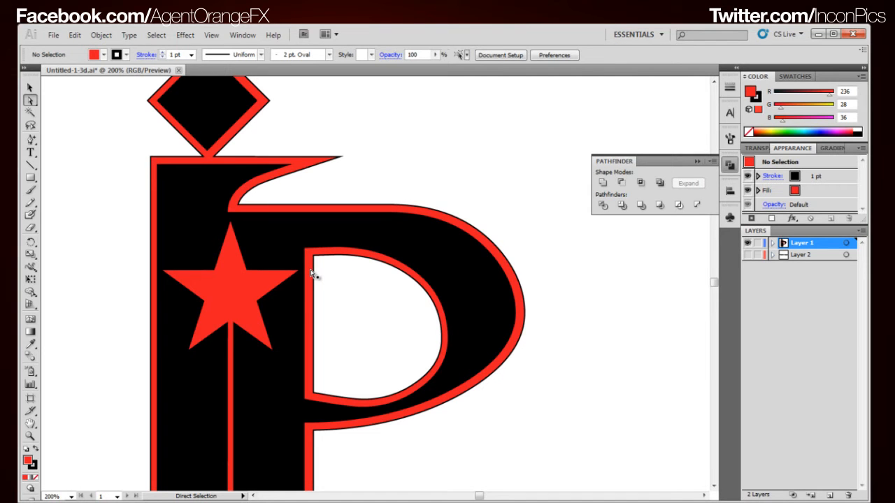
pyautogui.moveTo(54, 134)
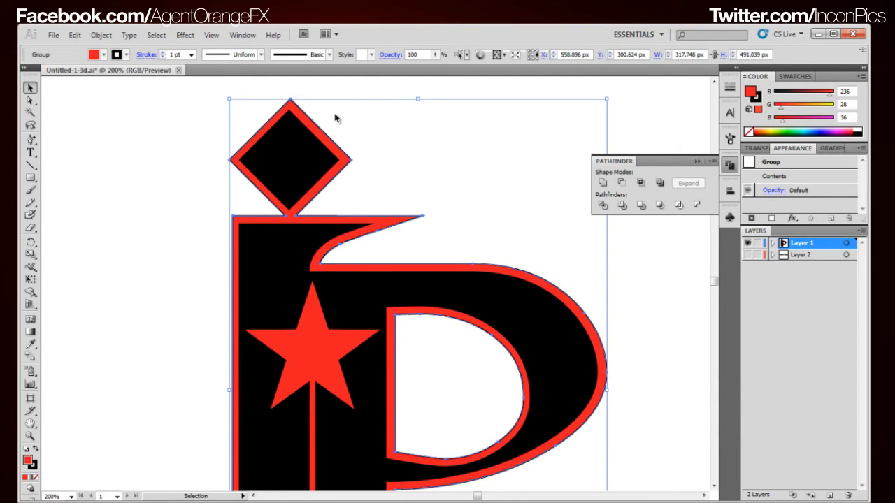
pyautogui.moveTo(328, 121)
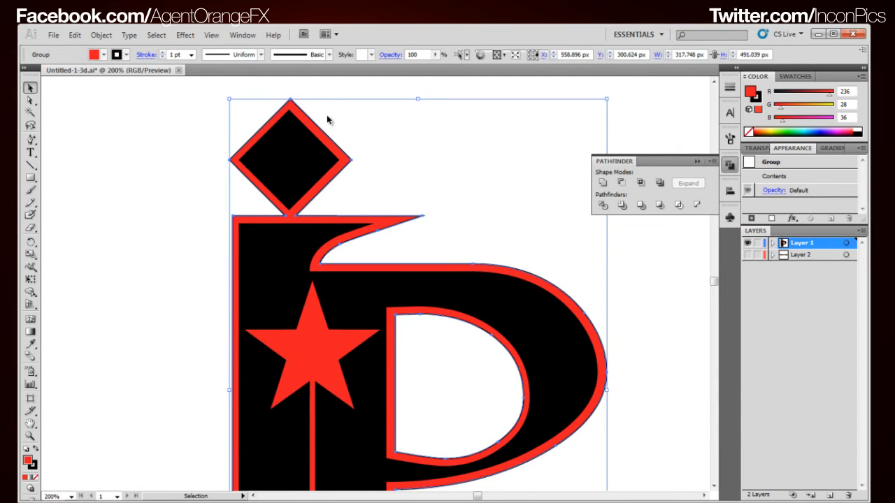
pyautogui.moveTo(430, 218)
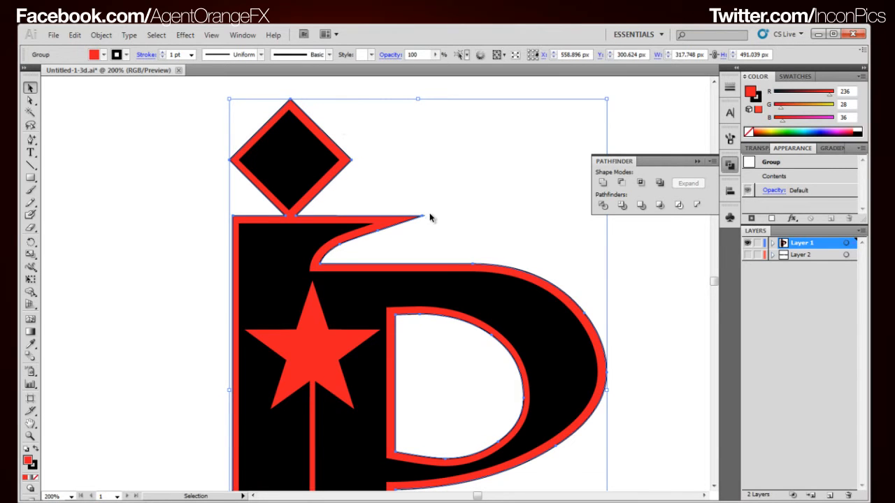
# Deselect the logo, switch to Outline view and hide Layer 1 holding the IP logo.
pyautogui.click(447, 239)
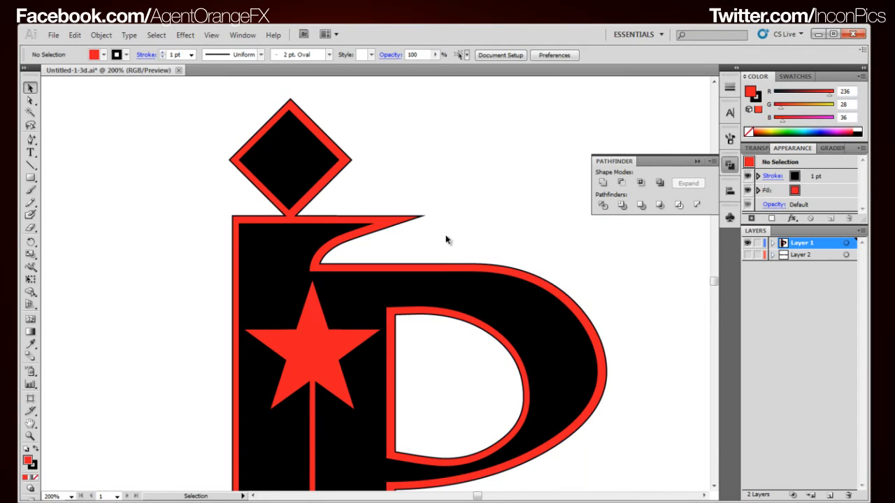
pyautogui.moveTo(451, 247)
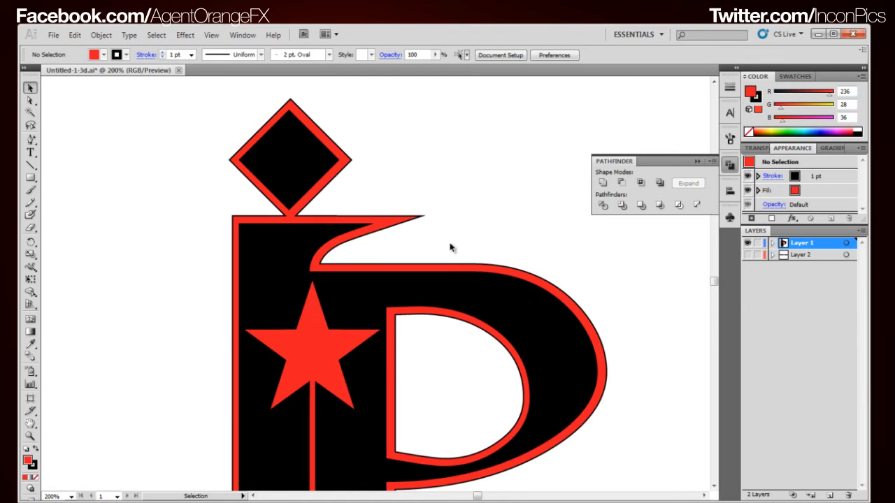
pyautogui.press('ctrl+y')
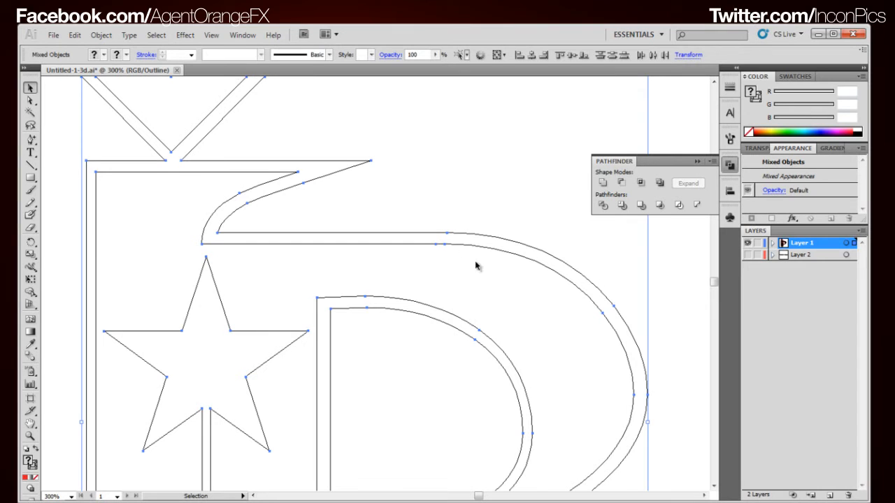
pyautogui.moveTo(432, 248)
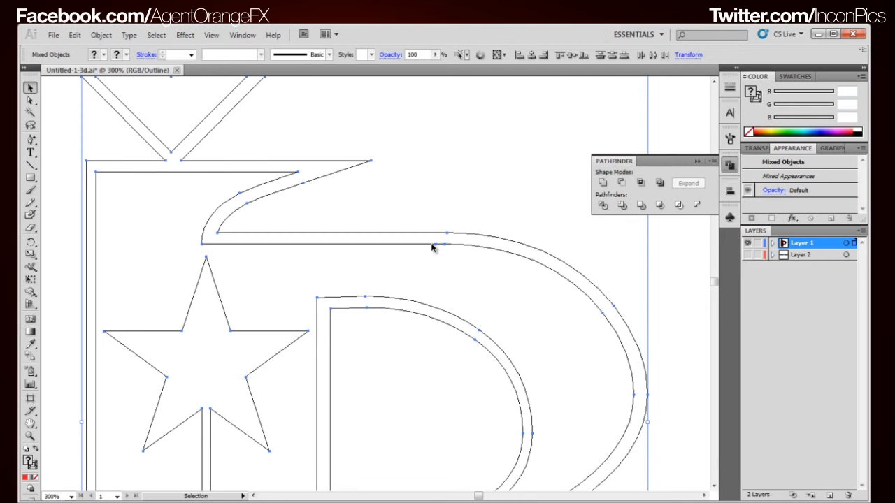
pyautogui.moveTo(470, 294)
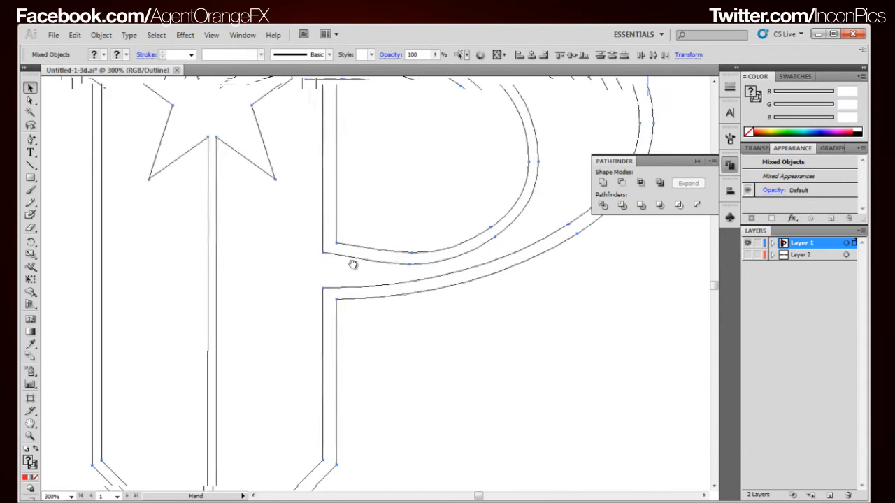
pyautogui.moveTo(353, 264); pyautogui.dragTo(344, 442)
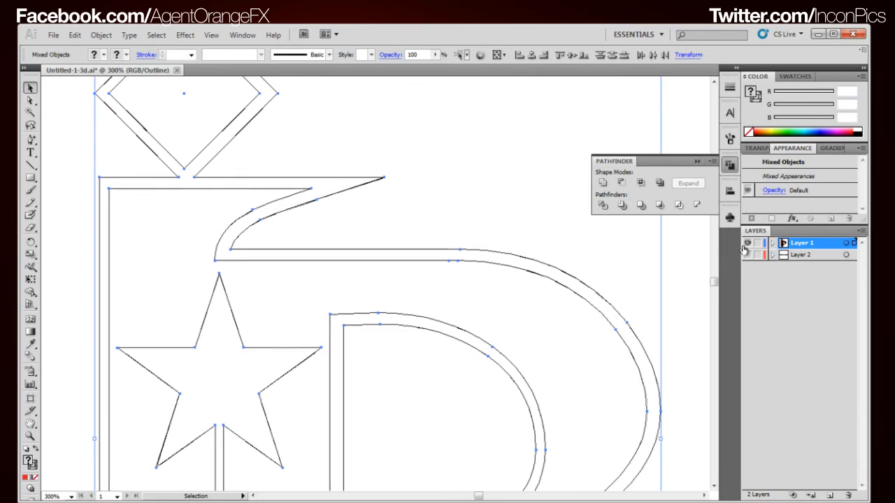
pyautogui.click(30, 100)
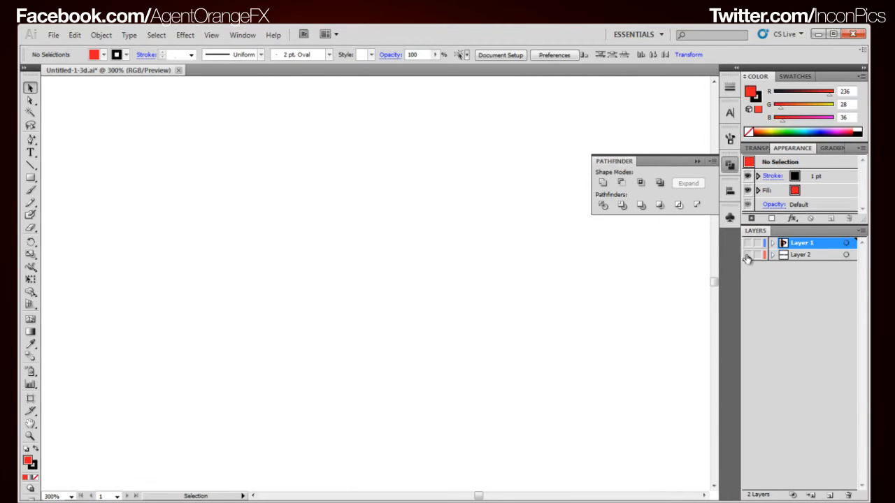
# Show Layer 2, select its lettering and start a new text line on the artboard.
pyautogui.click(747, 255)
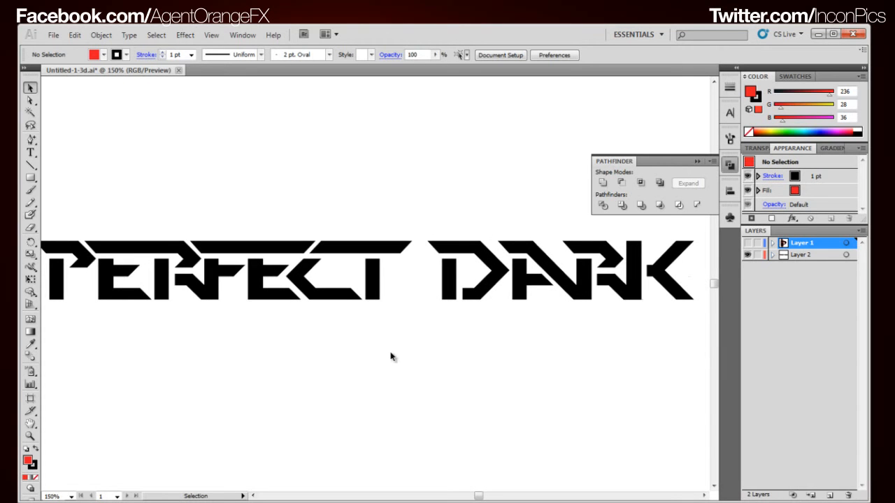
pyautogui.moveTo(468, 402)
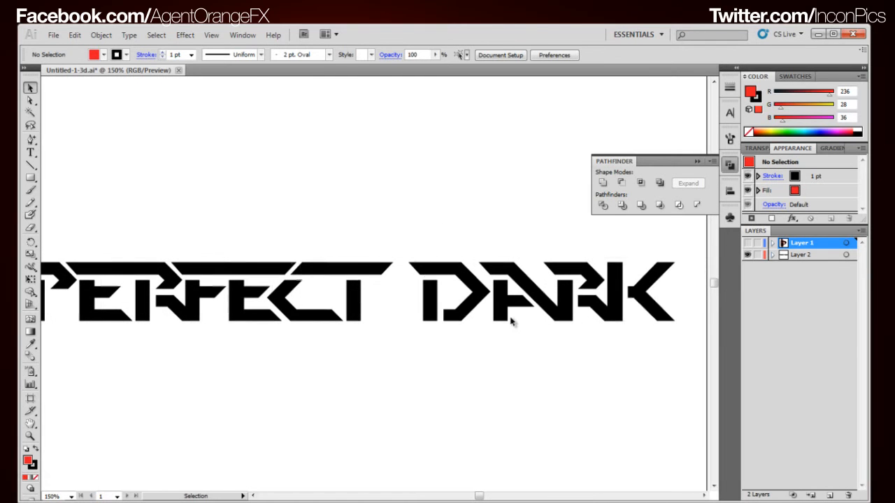
pyautogui.moveTo(503, 317)
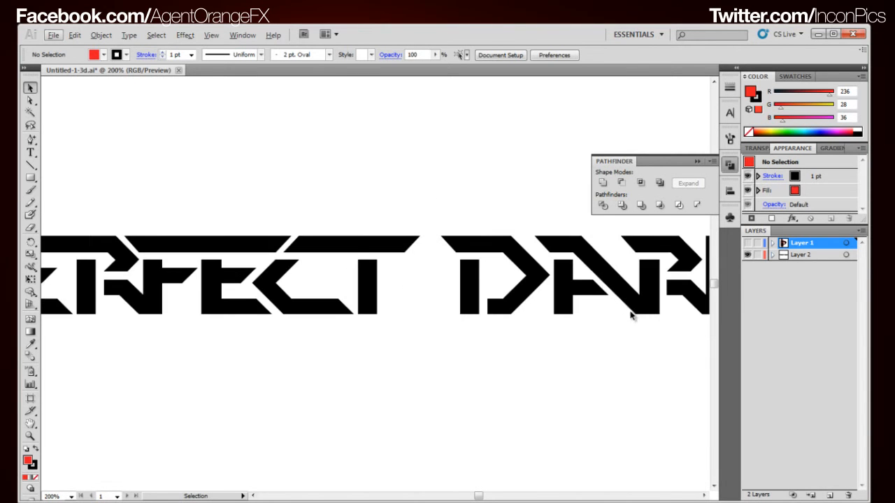
pyautogui.click(279, 280)
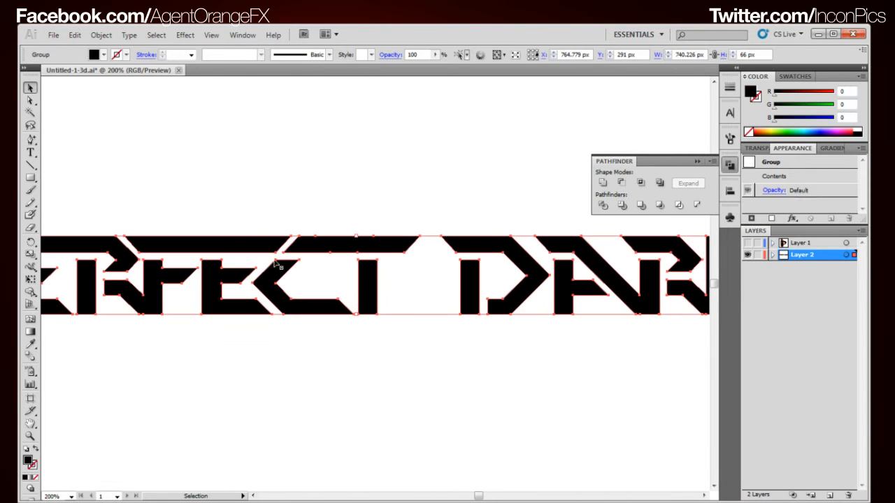
pyautogui.click(30, 153)
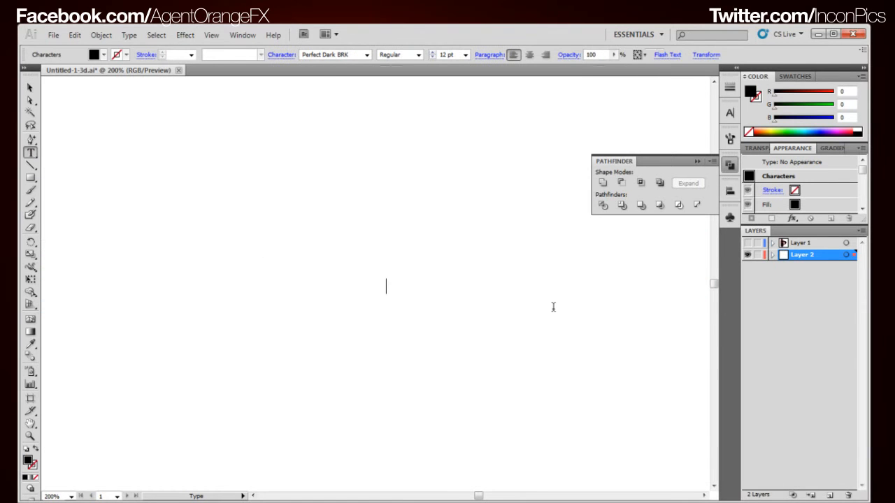
# Type PERFECT DARK as live text in the Perfect Dark BRK font.
pyautogui.write('PEFER')
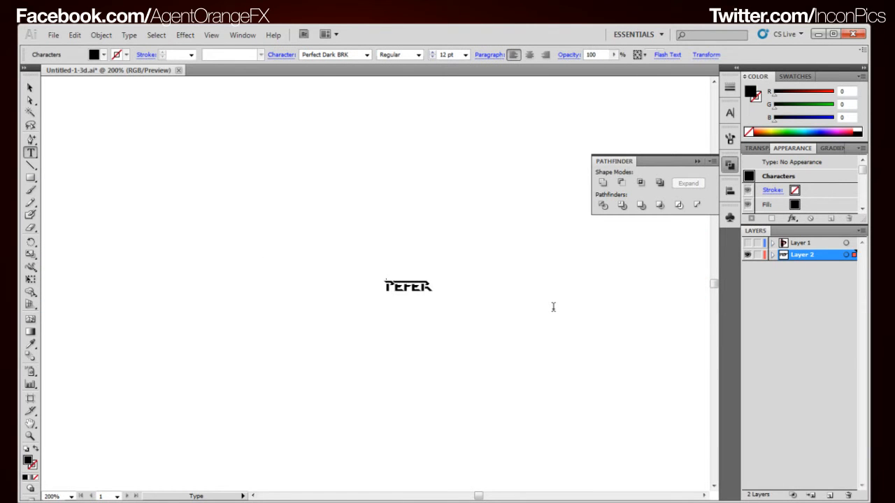
pyautogui.press('Backspace')
pyautogui.write('RFECT')
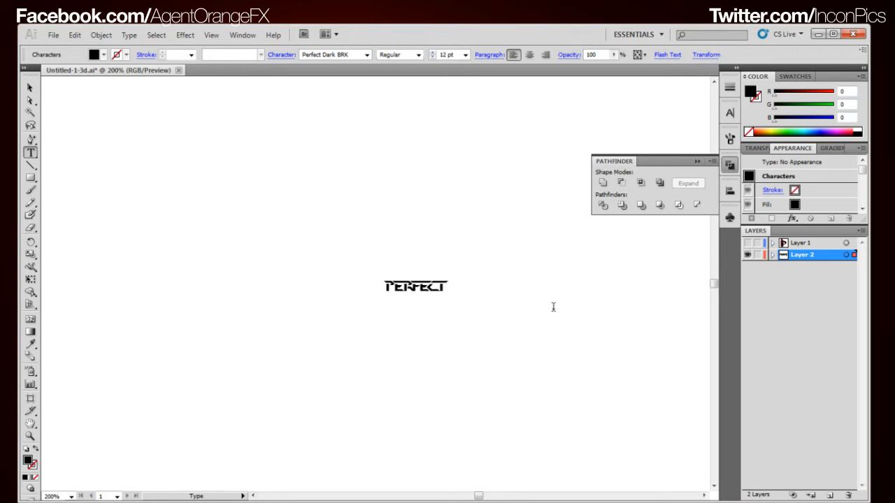
pyautogui.write('D')
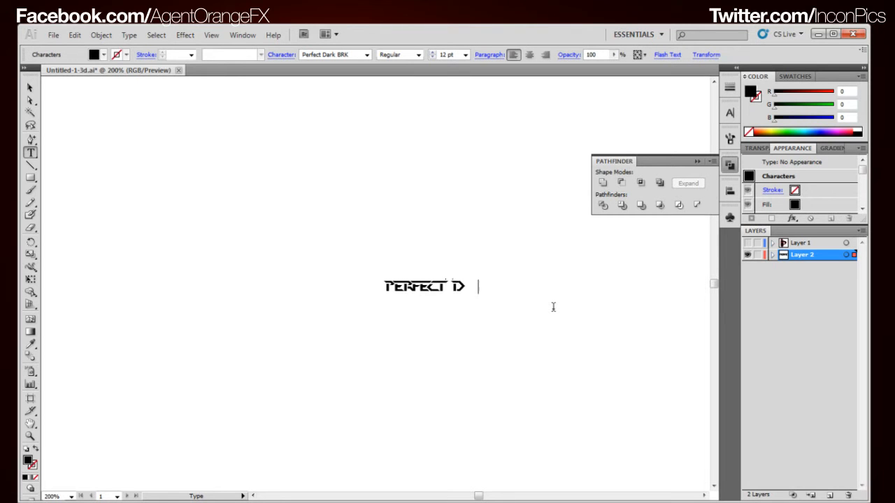
pyautogui.write('ARK')
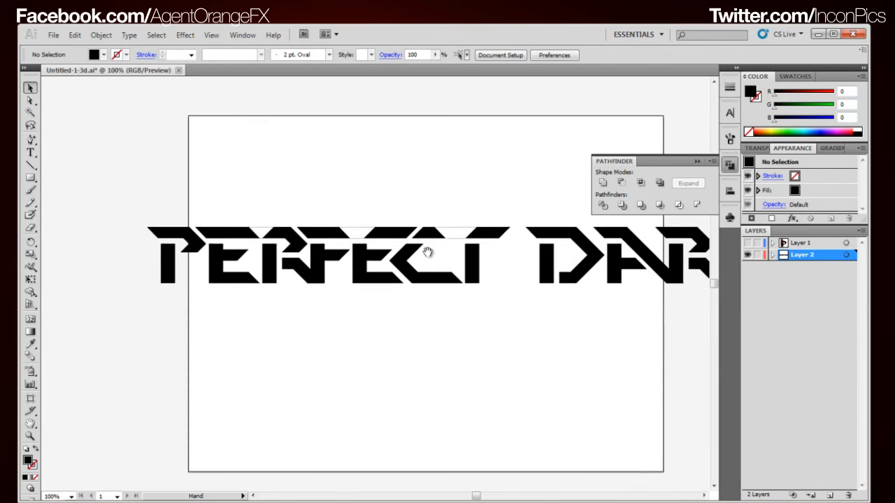
# Convert the selected PERFECT DARK text into outlined letter shapes.
pyautogui.click(419, 262)
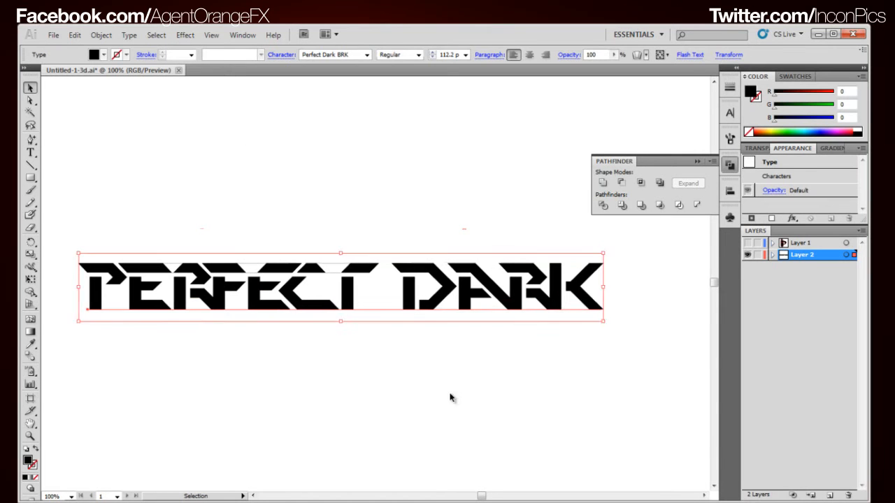
pyautogui.moveTo(412, 314)
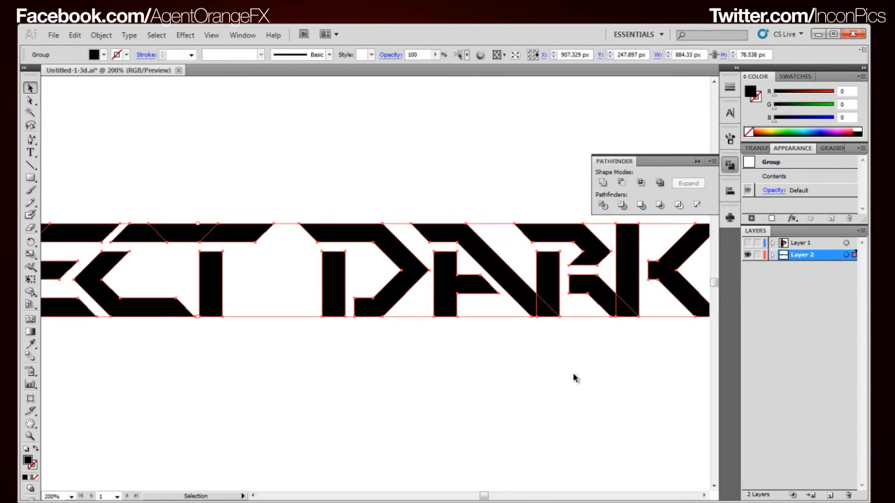
pyautogui.click(555, 277)
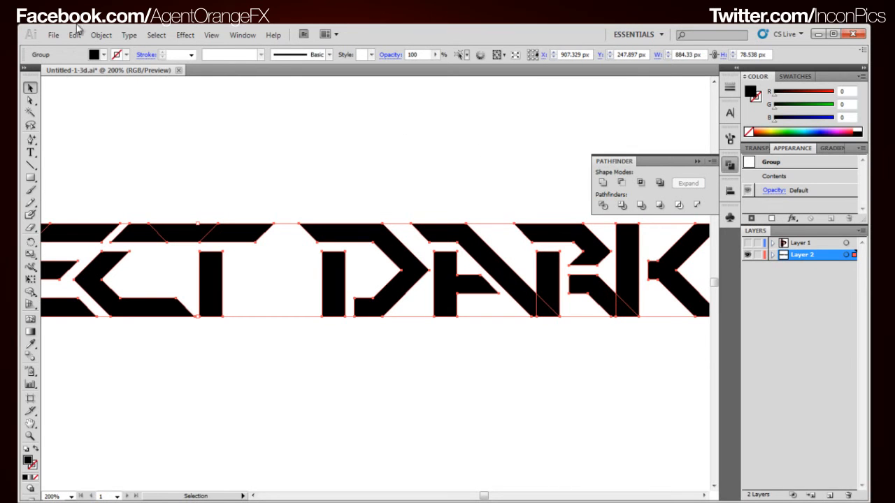
# Open the Window menu to bring up the Pathfinder panel.
pyautogui.click(242, 35)
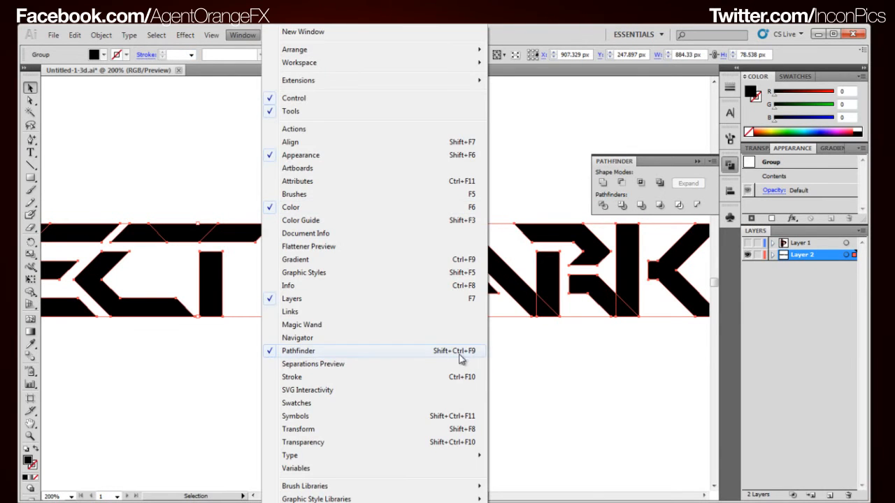
pyautogui.moveTo(472, 355)
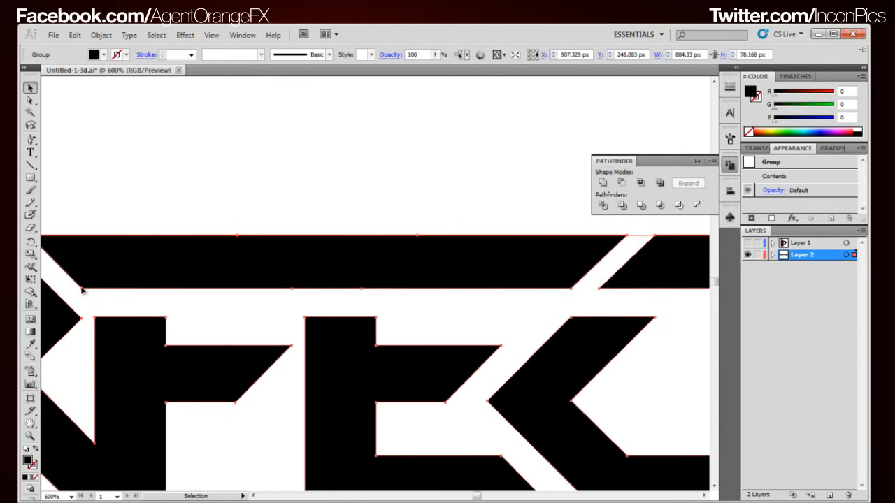
pyautogui.moveTo(255, 241)
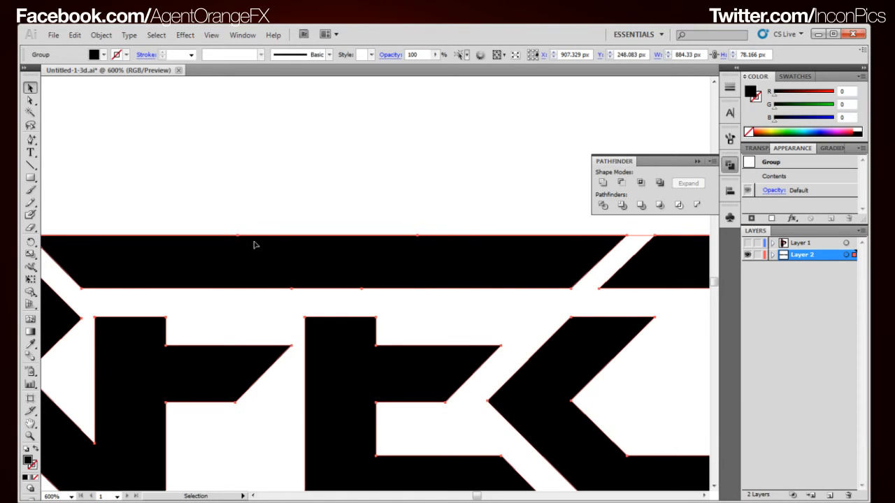
pyautogui.moveTo(236, 245)
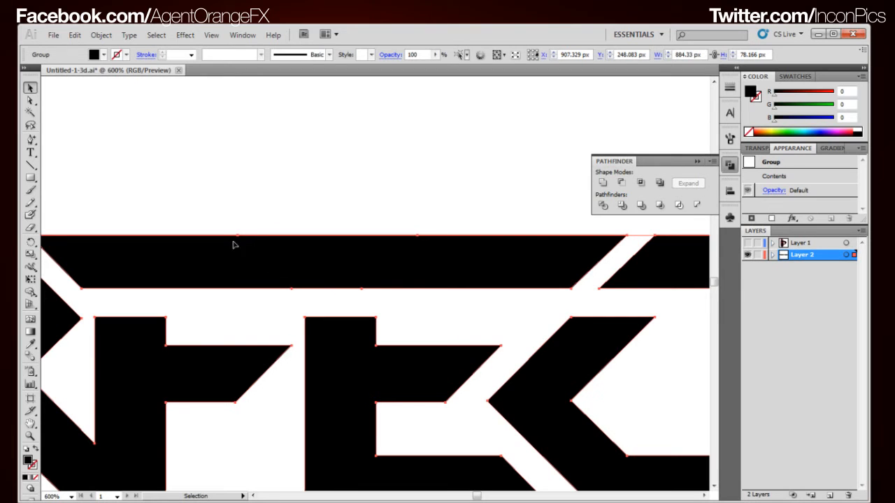
pyautogui.moveTo(273, 287)
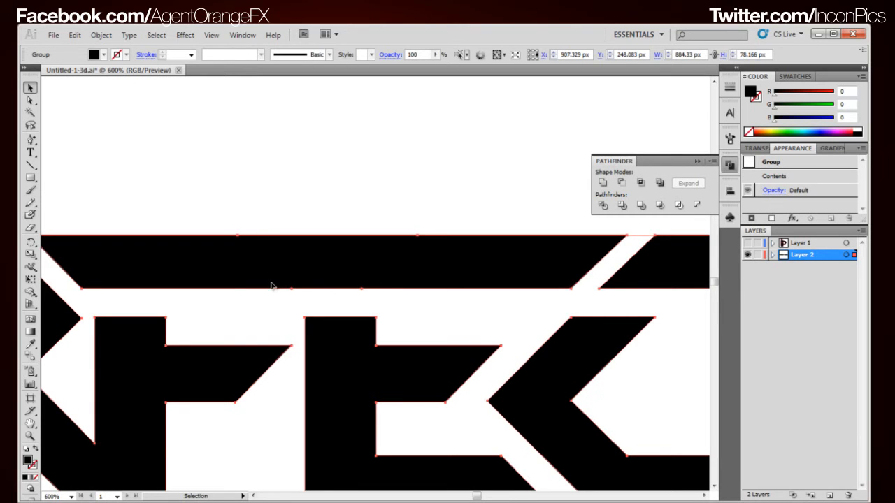
pyautogui.moveTo(500, 301)
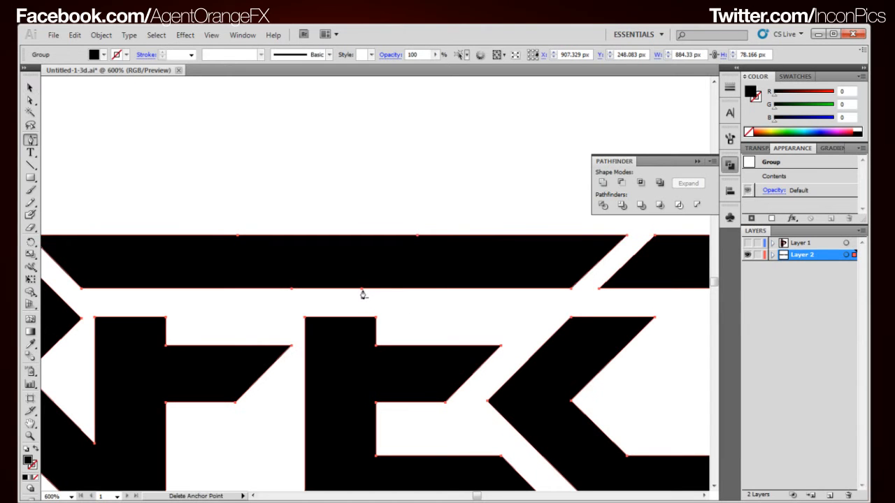
# Delete stray anchor points on the top bar and a letter corner, panning between them.
pyautogui.click(293, 293)
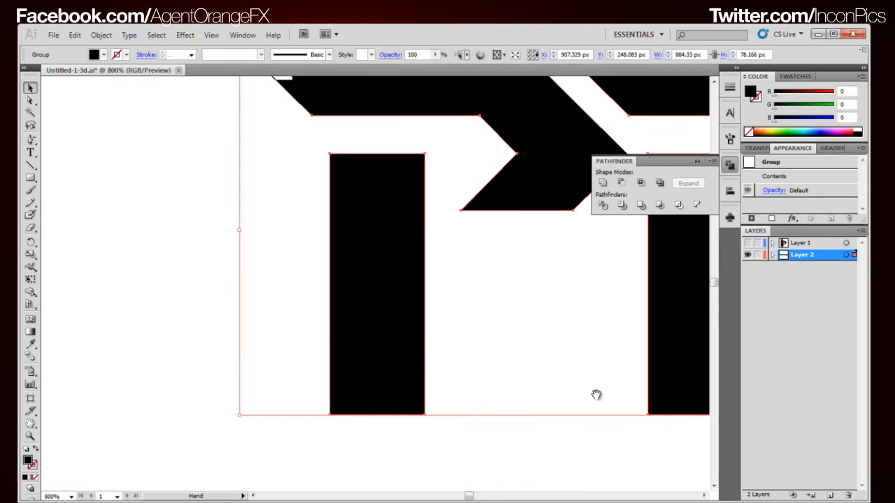
pyautogui.moveTo(596, 395); pyautogui.dragTo(320, 364)
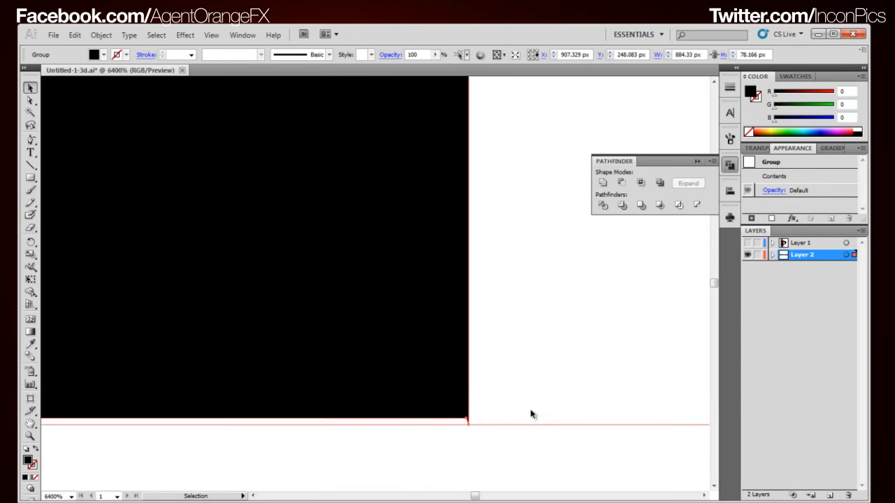
pyautogui.moveTo(471, 434)
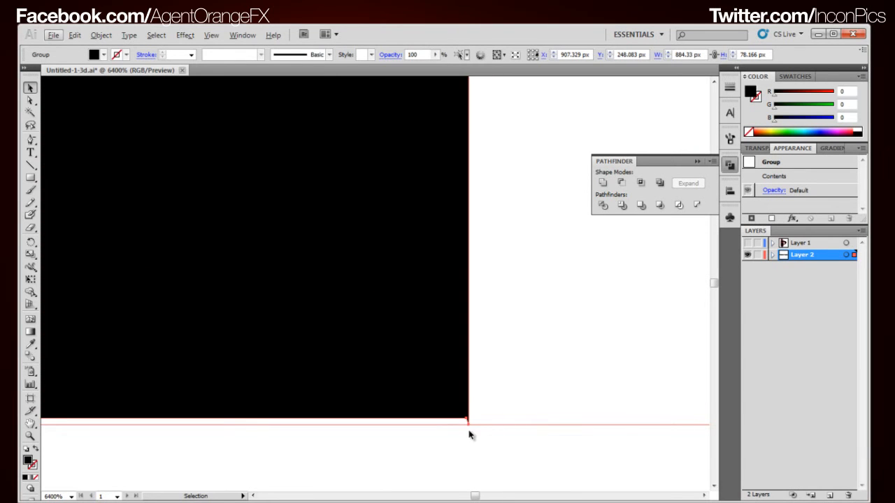
pyautogui.moveTo(467, 423)
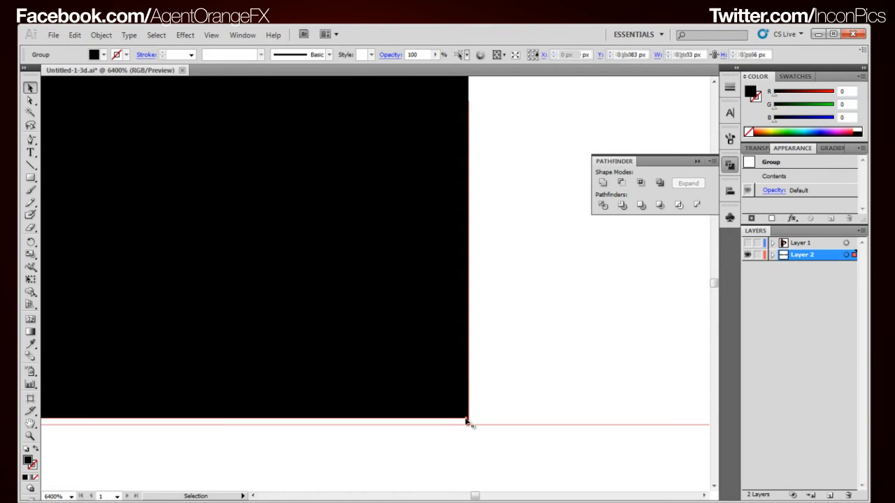
pyautogui.click(30, 100)
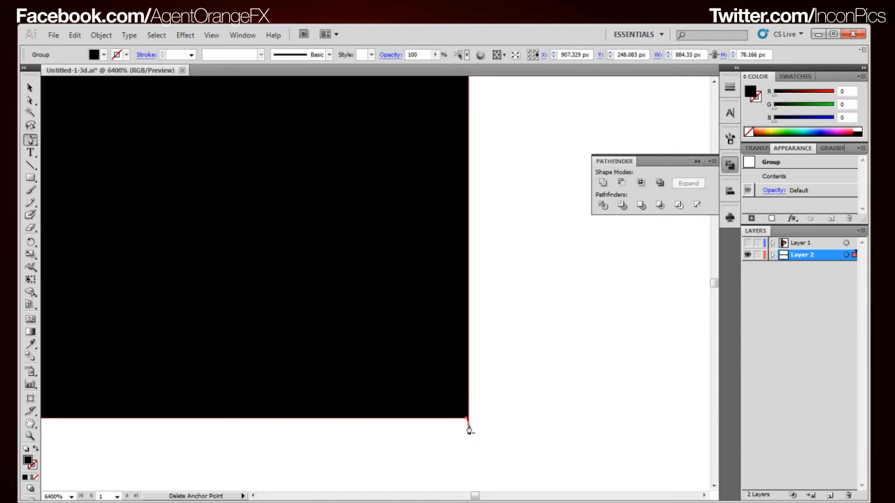
pyautogui.click(30, 86)
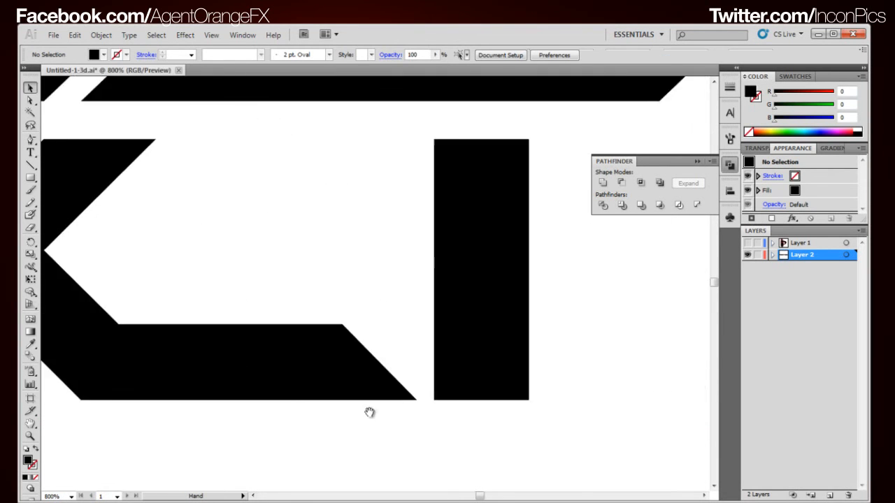
# Pan to another corner and remove the stray point at the corner sliver.
pyautogui.moveTo(369, 412); pyautogui.dragTo(465, 393)
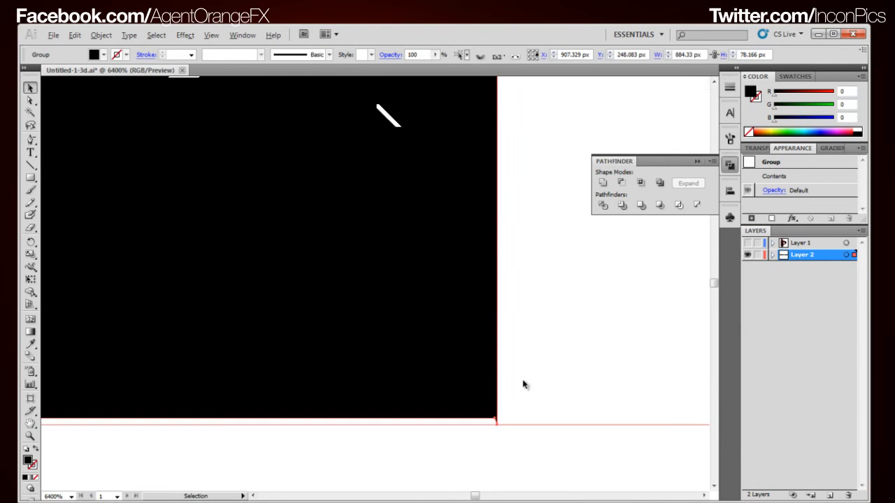
pyautogui.moveTo(498, 428)
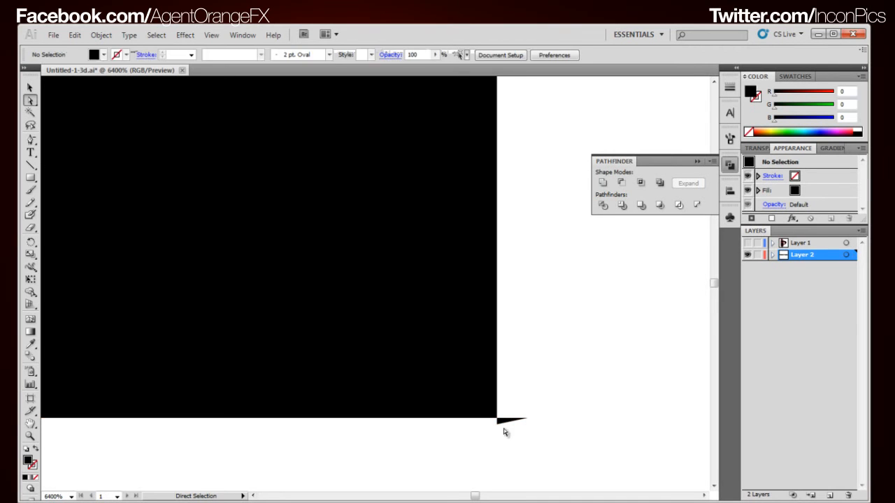
pyautogui.click(498, 422)
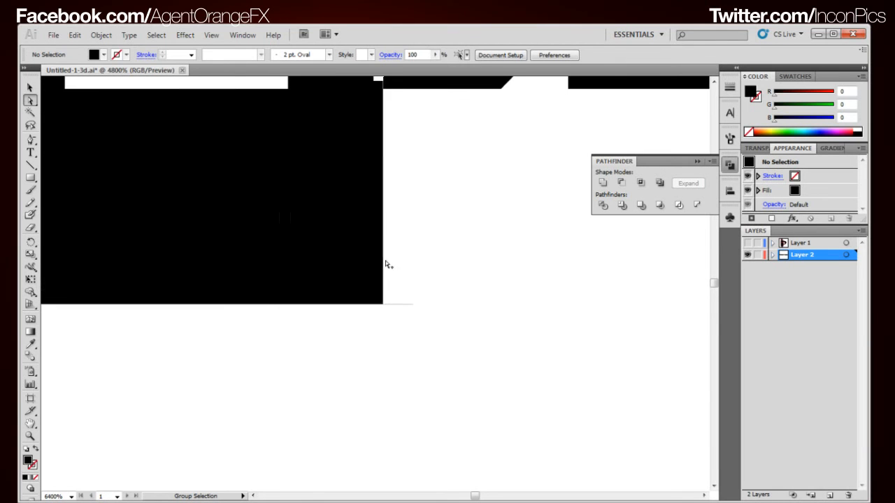
pyautogui.click(383, 304)
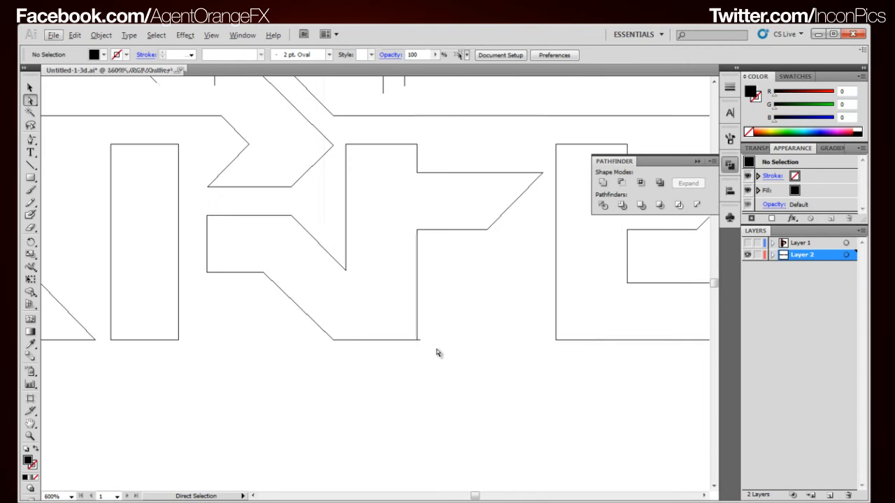
# Delete the last stray corner point on the DARK outlines and hide Layer 2.
pyautogui.click(30, 86)
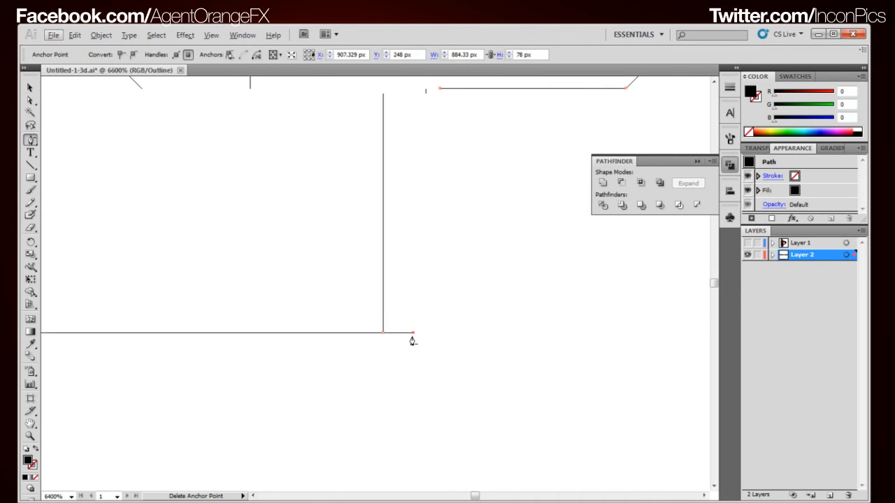
pyautogui.click(53, 497)
pyautogui.write('200')
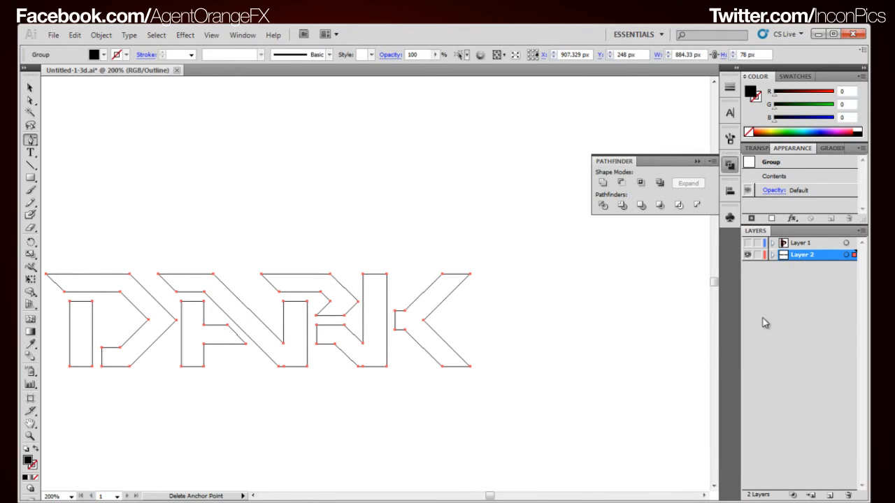
pyautogui.moveTo(748, 255)
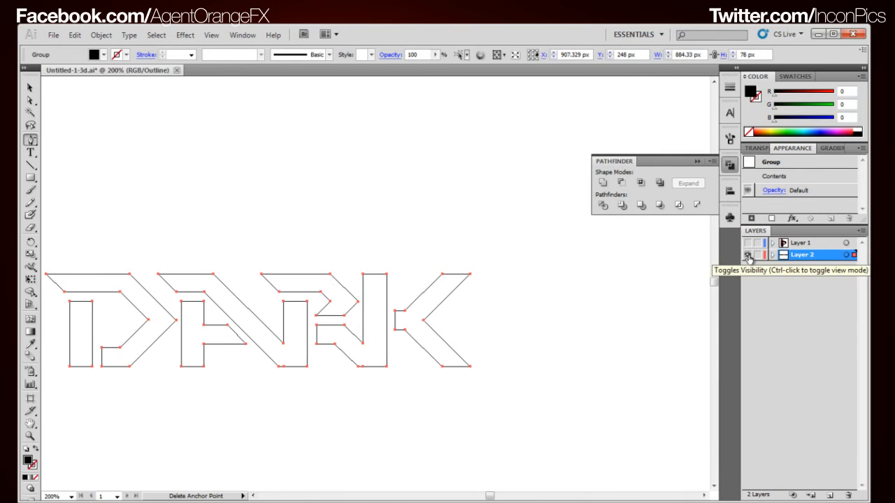
pyautogui.click(747, 254)
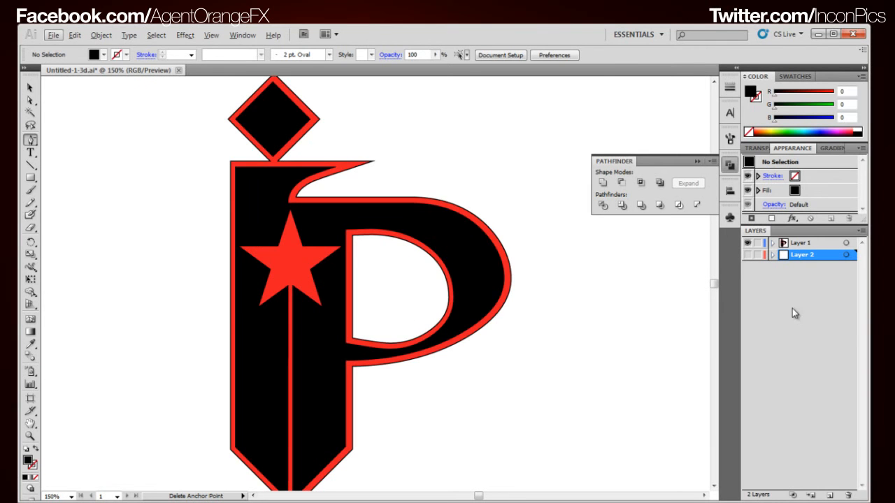
# Delete Layer 2 with its lettering, confirming so only the IP logo layer remains.
pyautogui.doubleClick(801, 255)
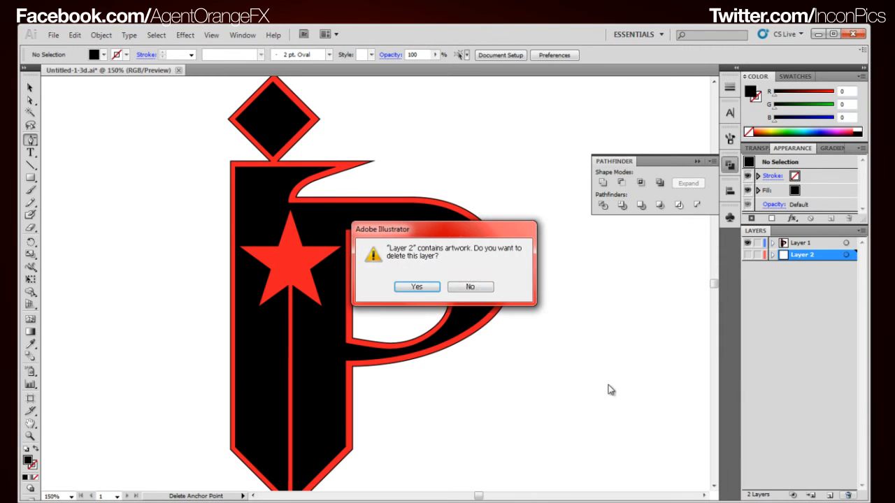
pyautogui.click(417, 287)
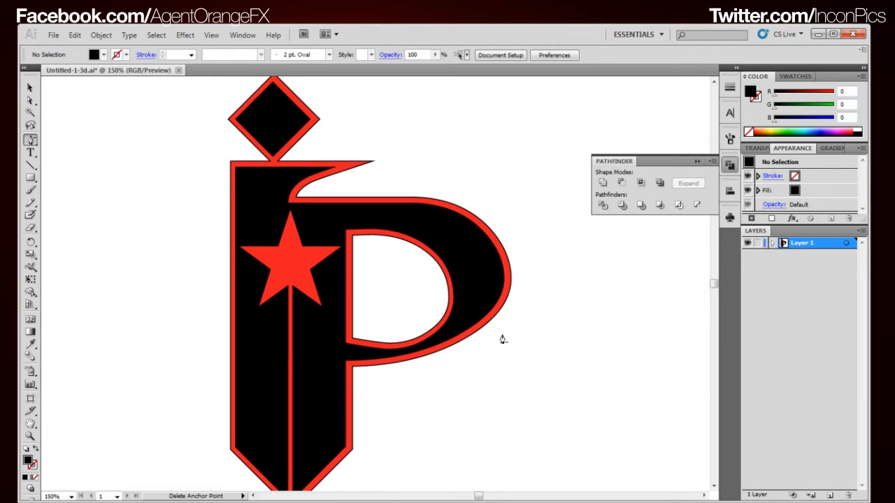
pyautogui.moveTo(148, 122)
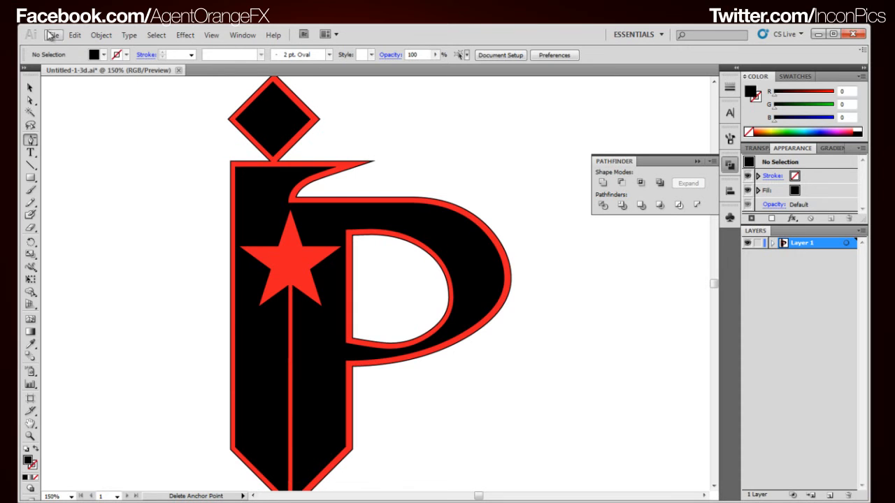
# Start Save As to the Desktop with the file name Untitled-1-3d.ai.
pyautogui.click(53, 34)
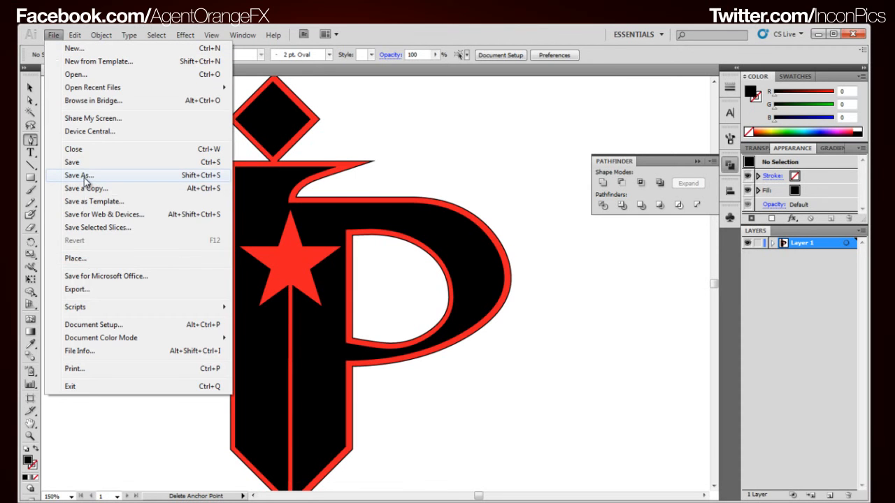
pyautogui.click(78, 175)
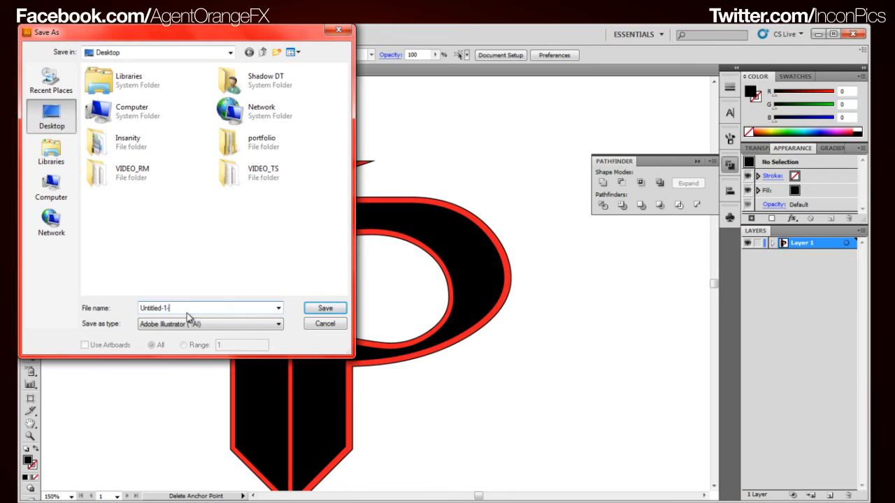
pyautogui.write('-3d')
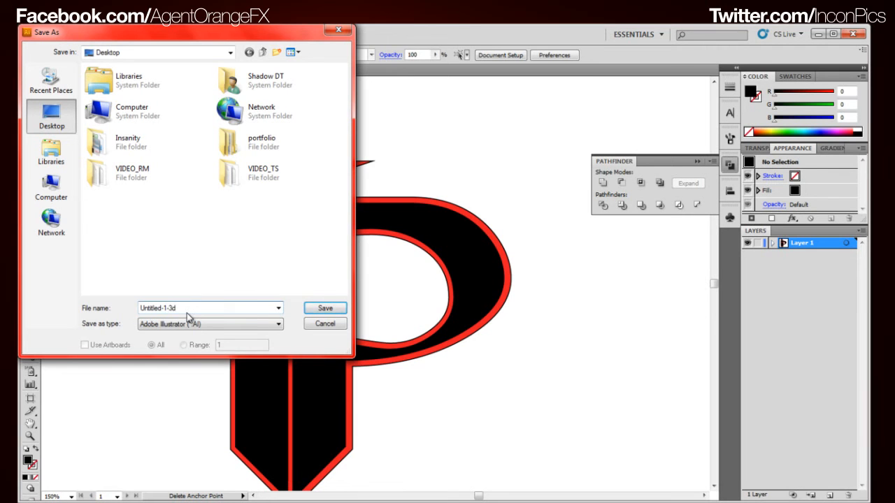
pyautogui.moveTo(325, 323)
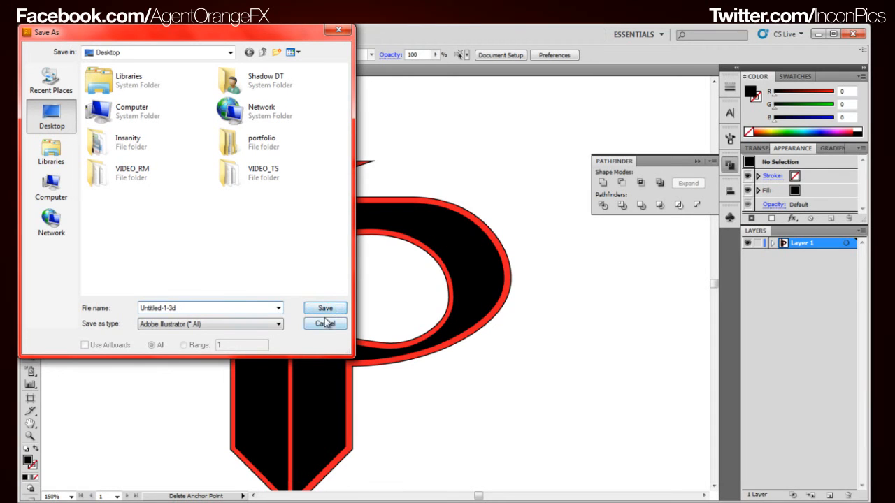
pyautogui.tripleClick(210, 307)
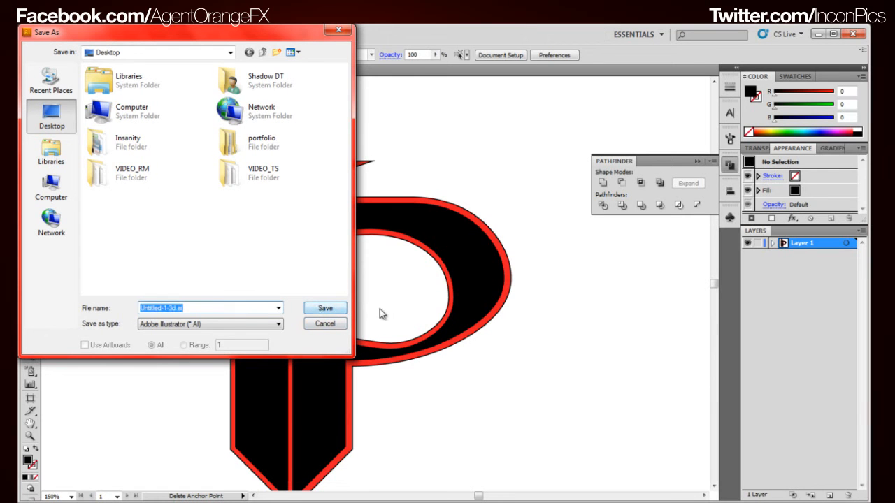
pyautogui.moveTo(370, 271)
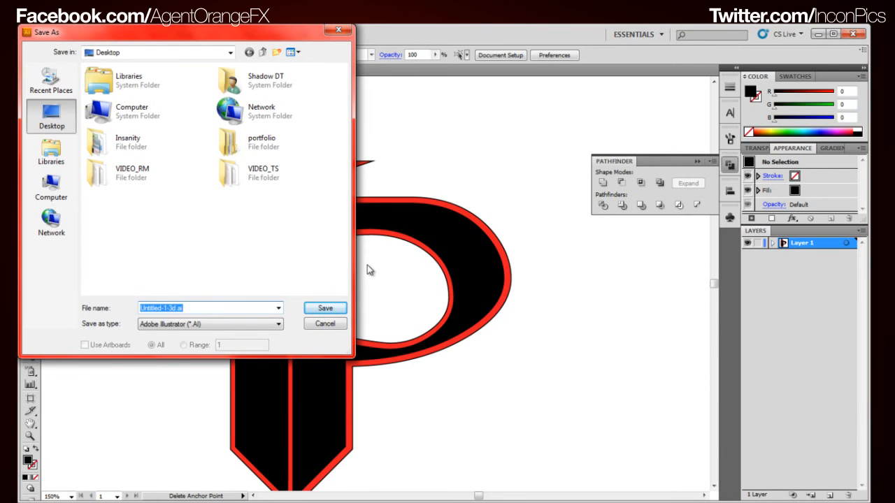
# Save Untitled-1-3d.ai in the legacy Illustrator 8 format.
pyautogui.click(325, 309)
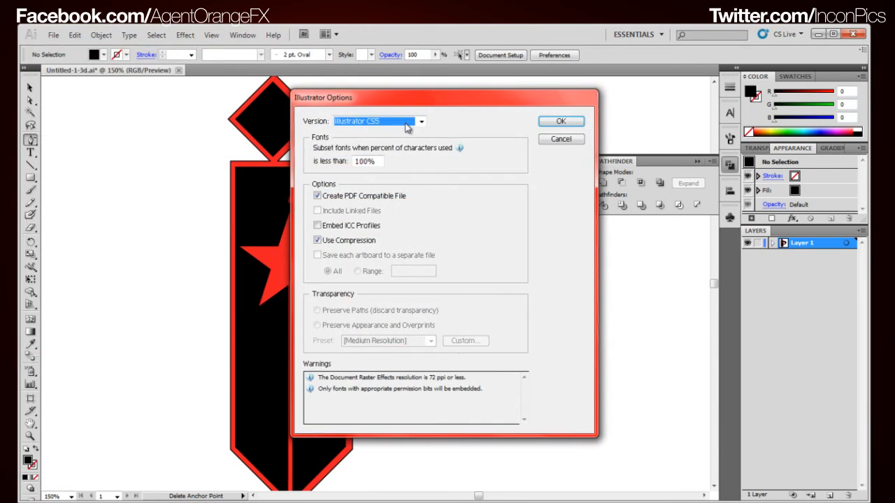
pyautogui.click(421, 121)
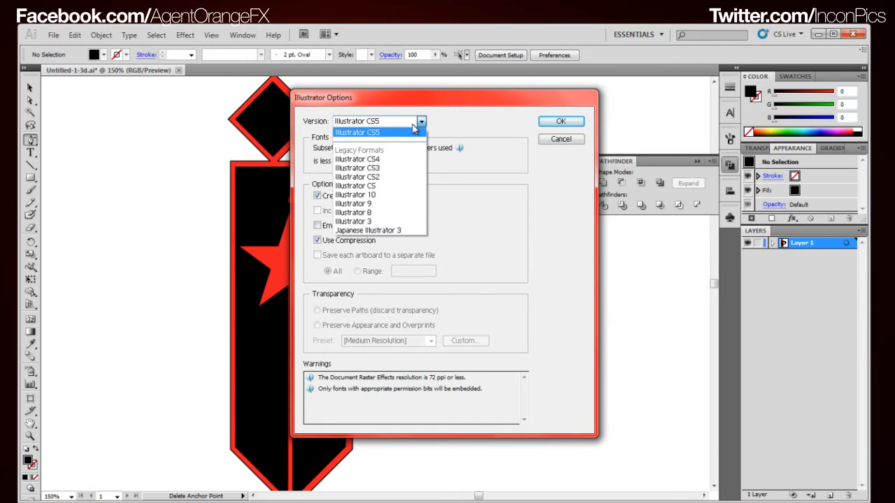
pyautogui.moveTo(388, 152)
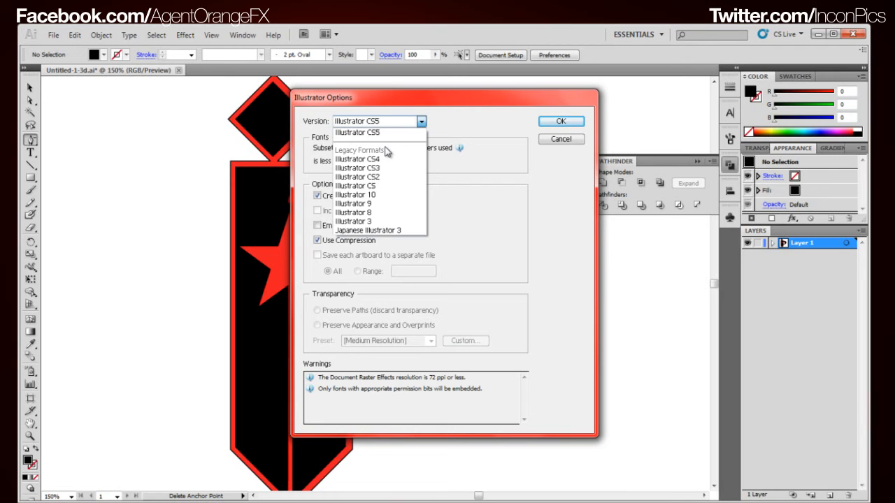
pyautogui.moveTo(353, 212)
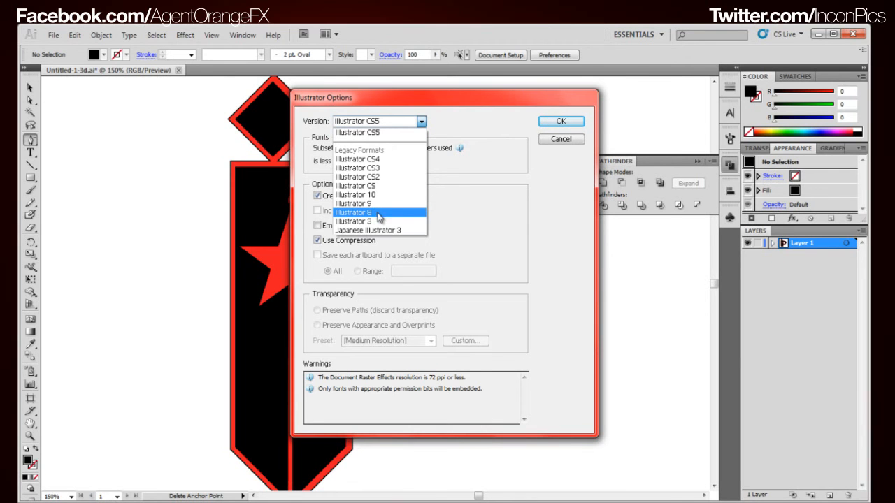
pyautogui.moveTo(383, 230)
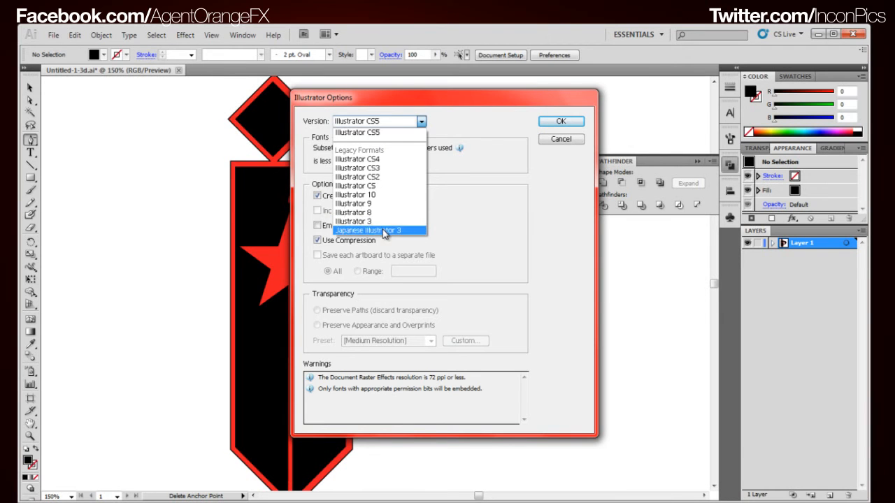
pyautogui.moveTo(352, 221)
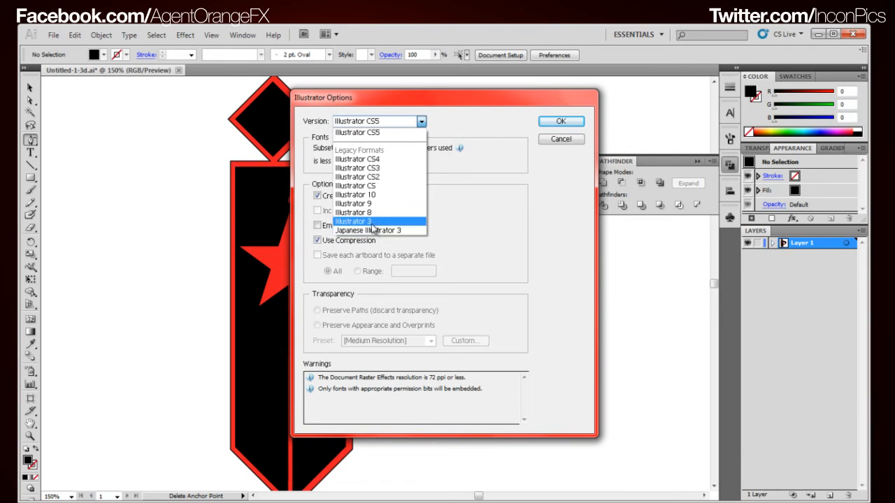
pyautogui.moveTo(375, 203)
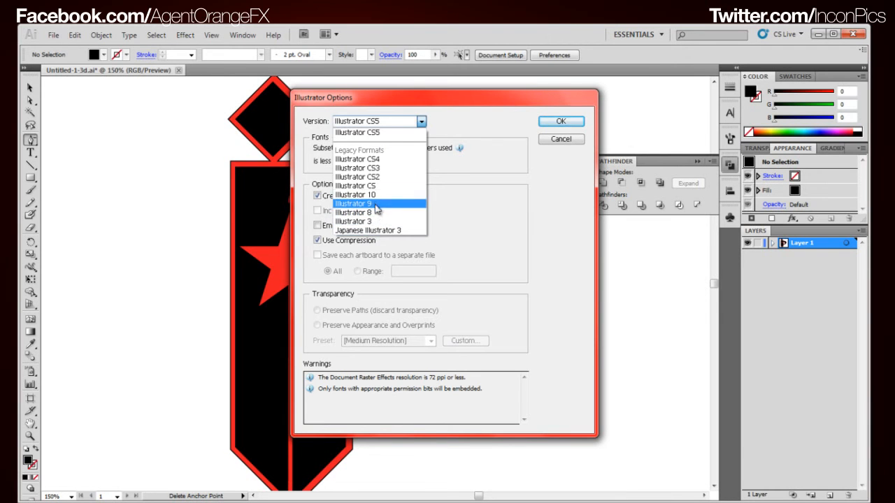
pyautogui.click(355, 204)
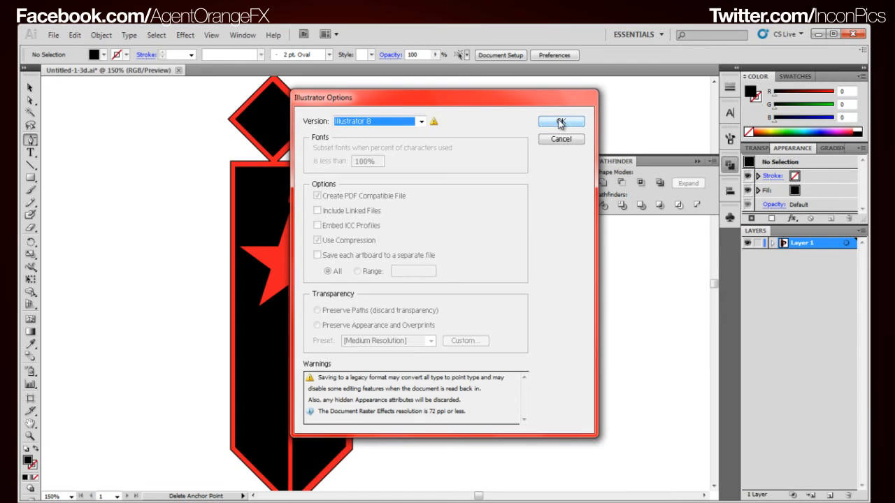
pyautogui.click(560, 122)
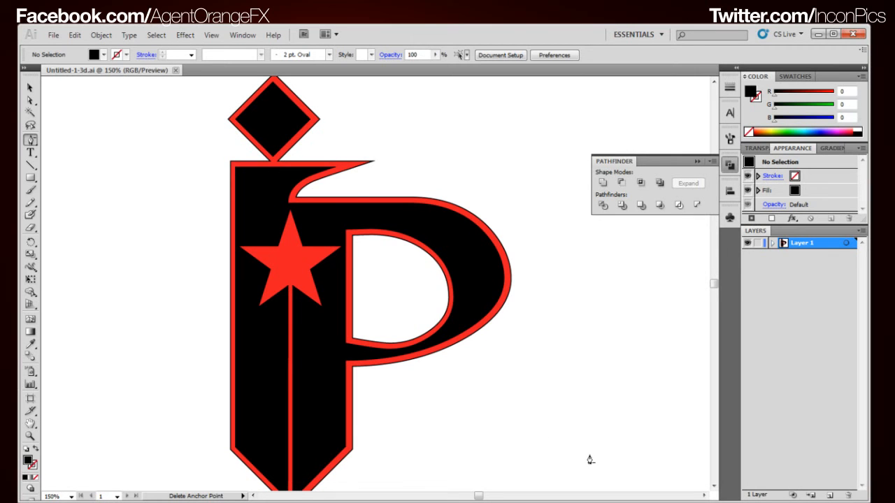
# Switch back to the Selection tool before minimizing Illustrator.
pyautogui.click(30, 87)
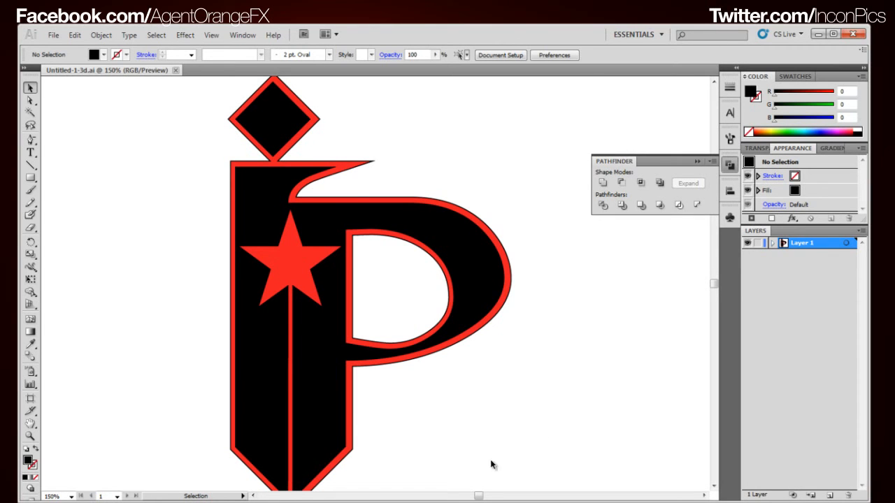
pyautogui.moveTo(500, 400)
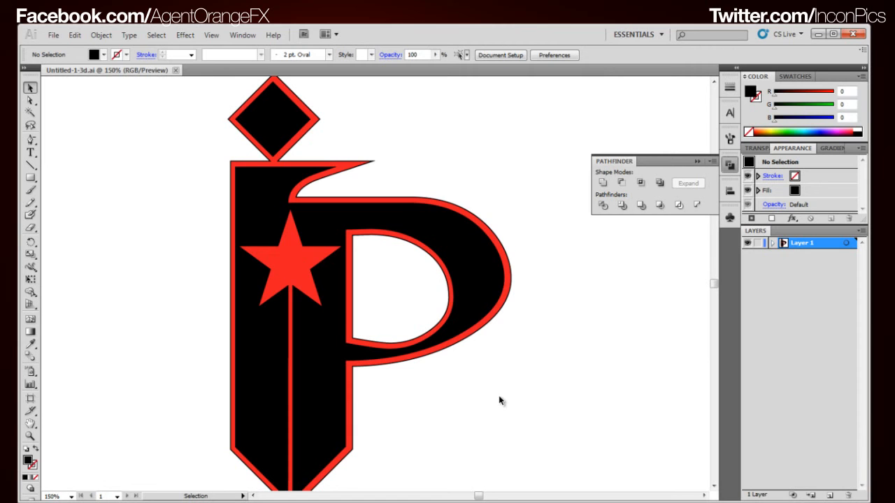
pyautogui.moveTo(548, 357)
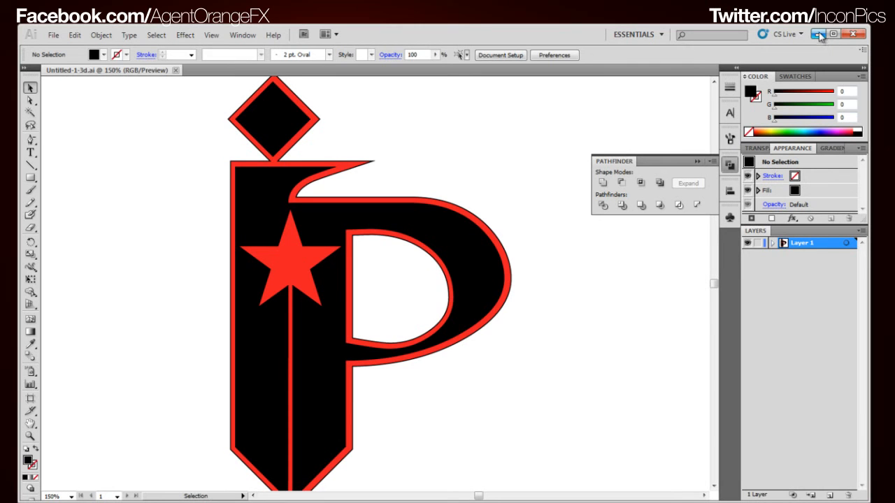
pyautogui.moveTo(819, 35)
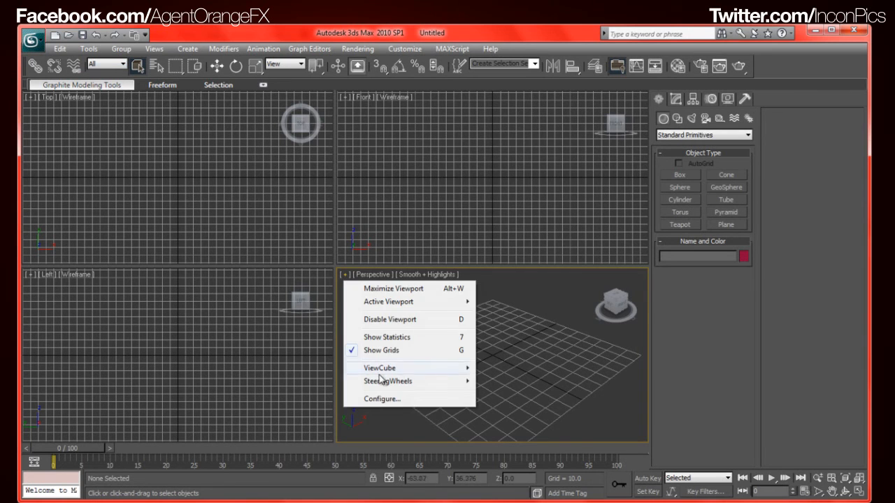
# Switch the viewports to a two-pane side-by-side Top and Front layout.
pyautogui.click(382, 399)
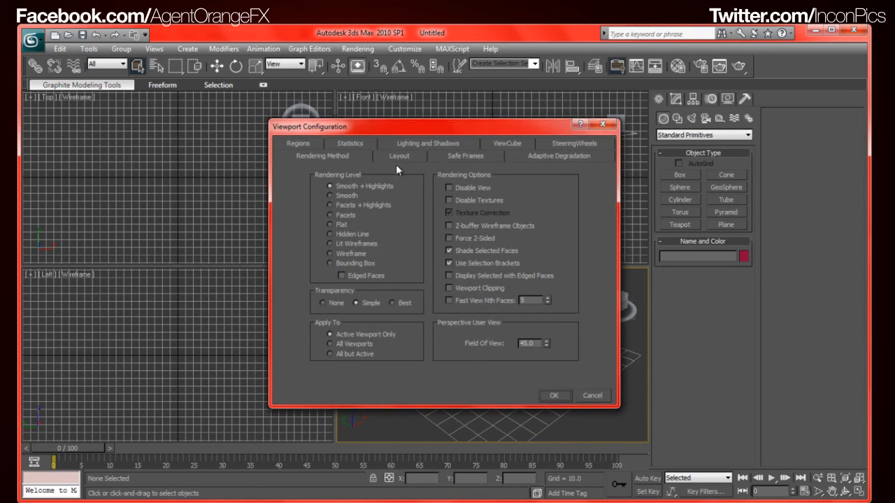
pyautogui.click(399, 156)
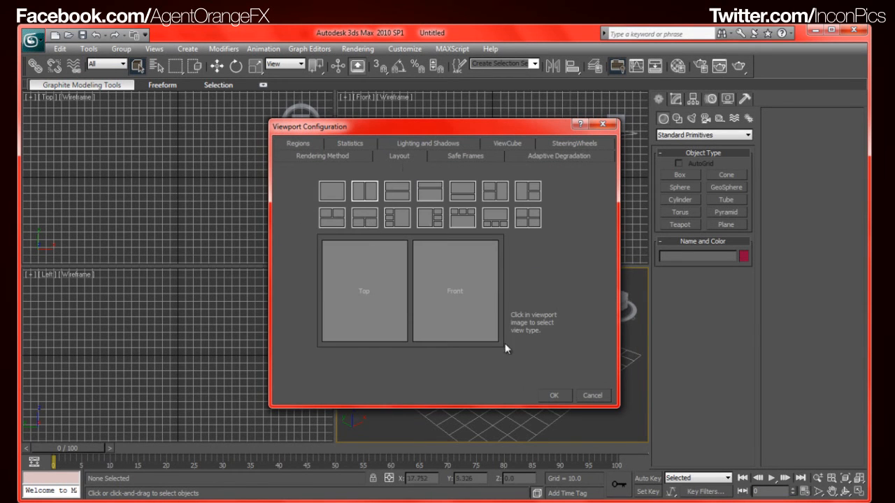
pyautogui.click(553, 395)
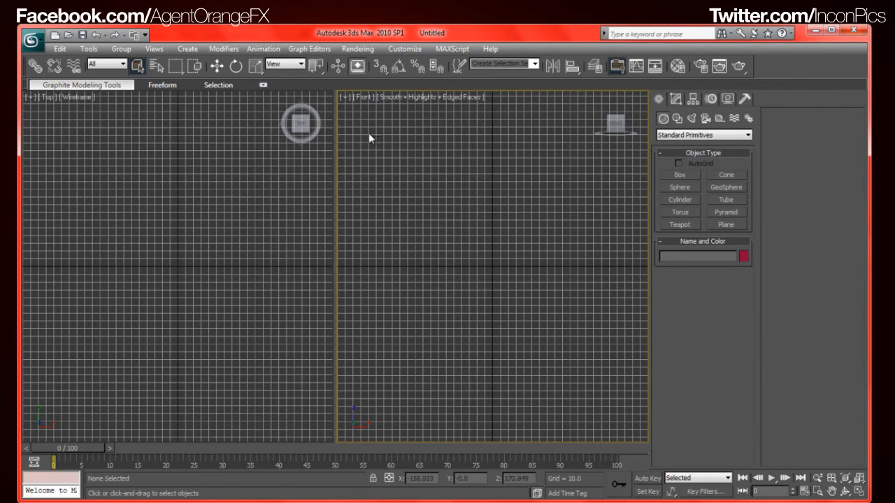
# Import the Untitled-1-3d Illustrator file, merging it into the scene as multiple separate shape objects.
pyautogui.click(32, 39)
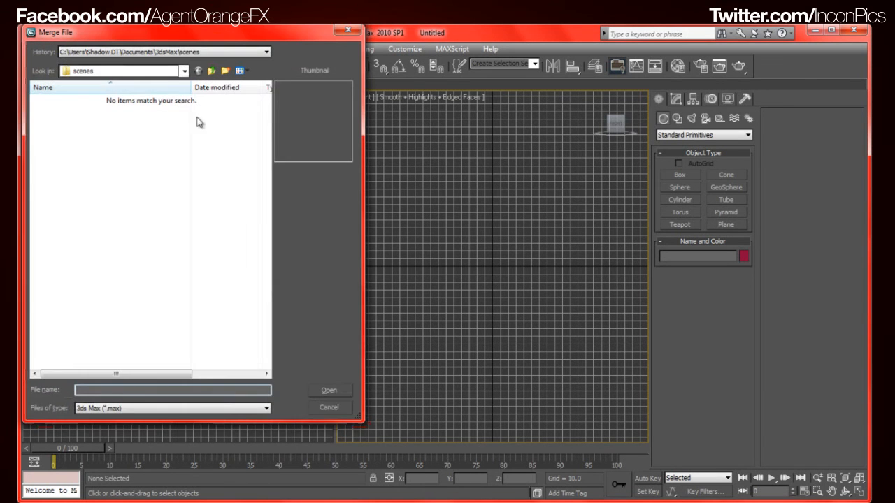
pyautogui.moveTo(158, 92)
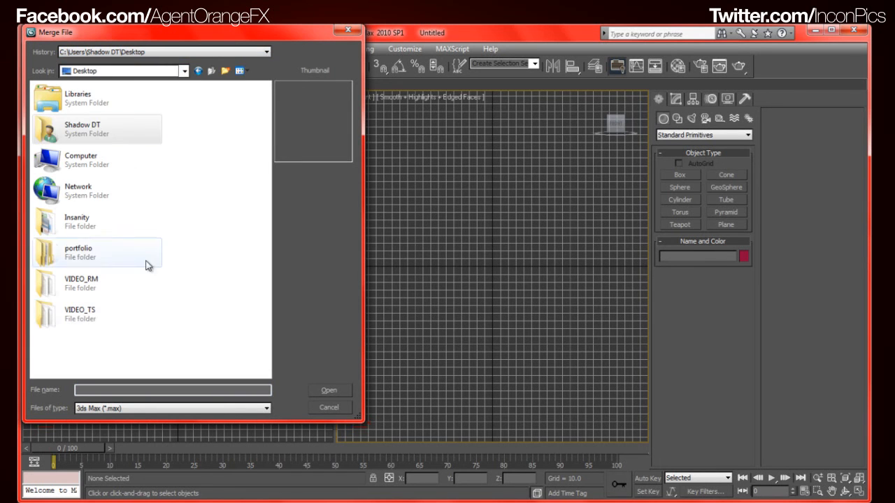
pyautogui.click(171, 408)
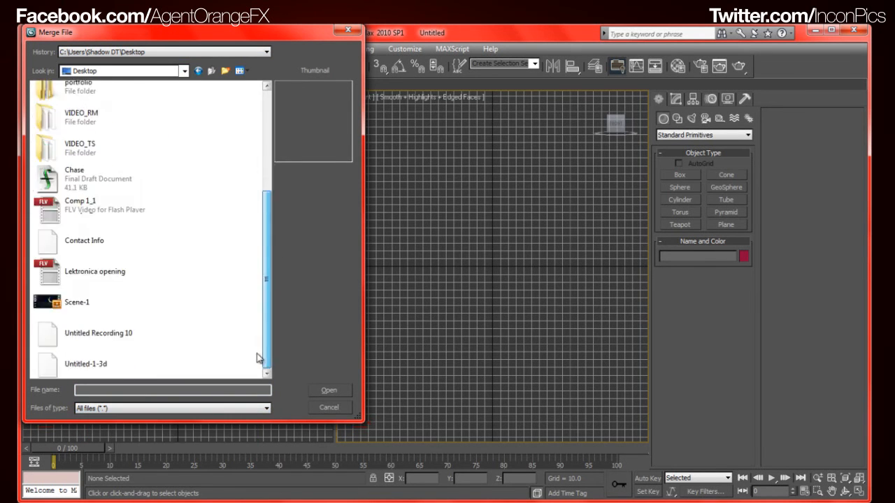
pyautogui.click(86, 360)
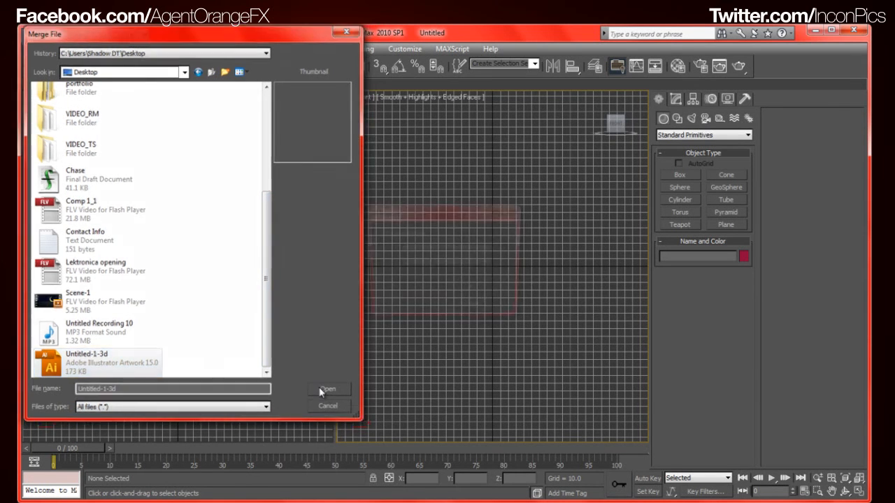
pyautogui.click(328, 389)
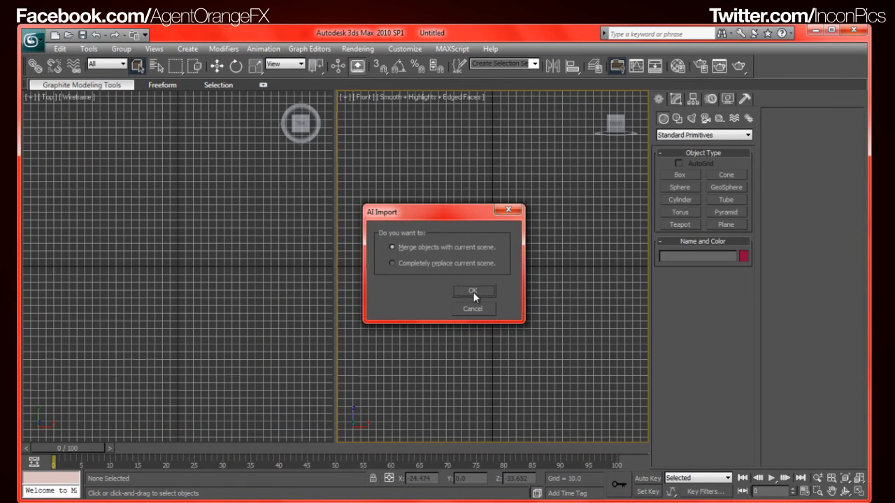
pyautogui.click(473, 291)
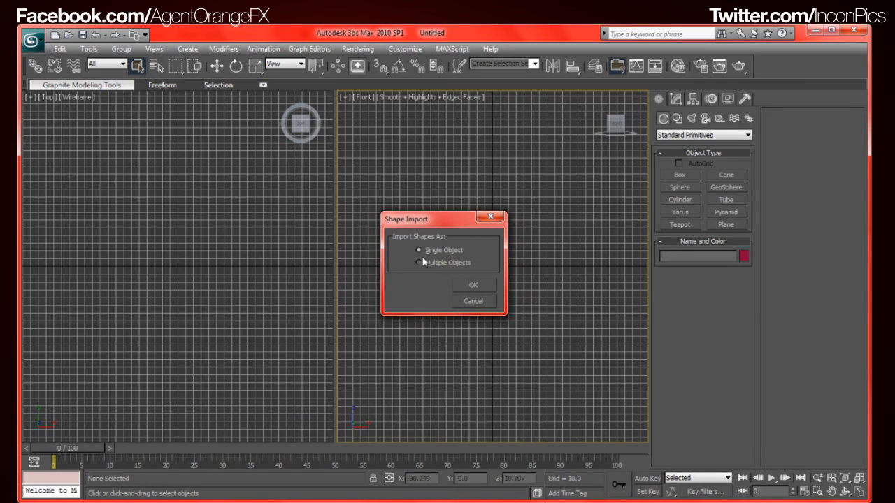
pyautogui.click(419, 262)
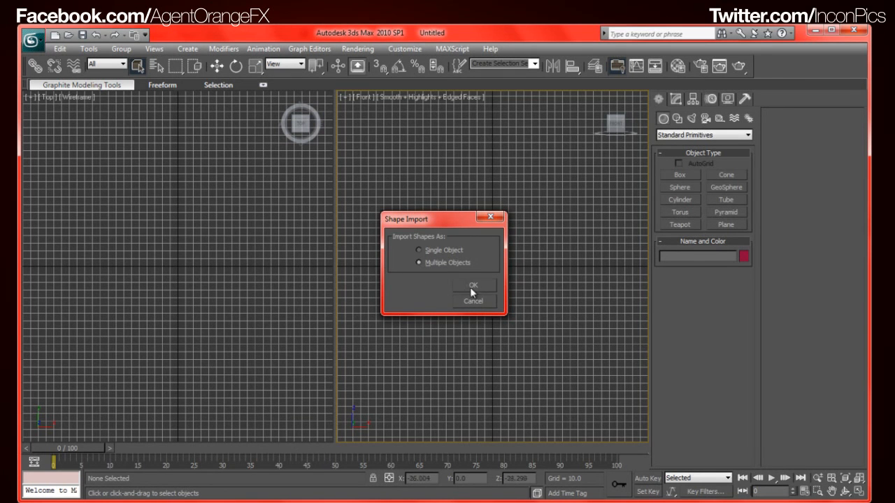
pyautogui.click(473, 286)
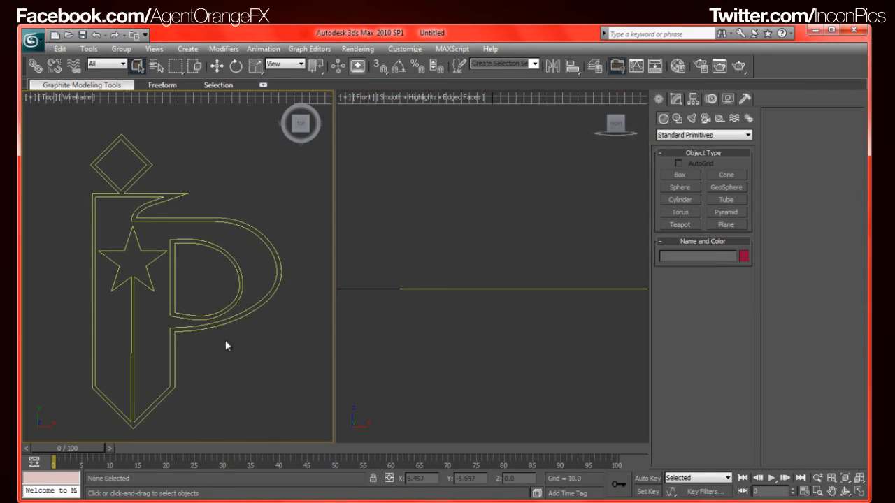
pyautogui.moveTo(278, 334)
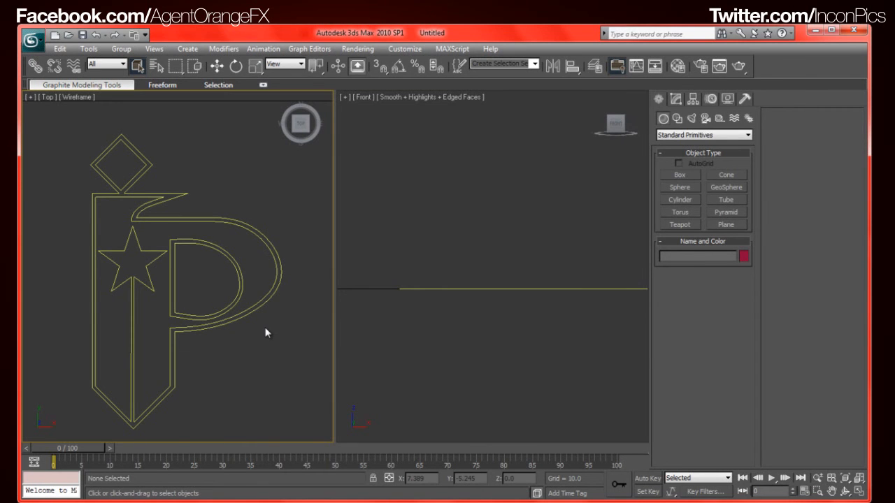
pyautogui.moveTo(254, 332)
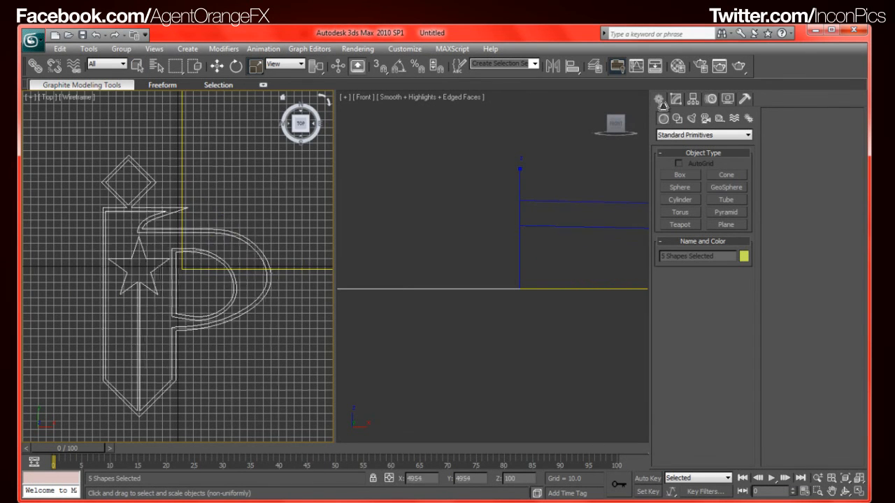
# Attach the outer outlines, top piece and P border into the single shape Shape1.
pyautogui.click(265, 214)
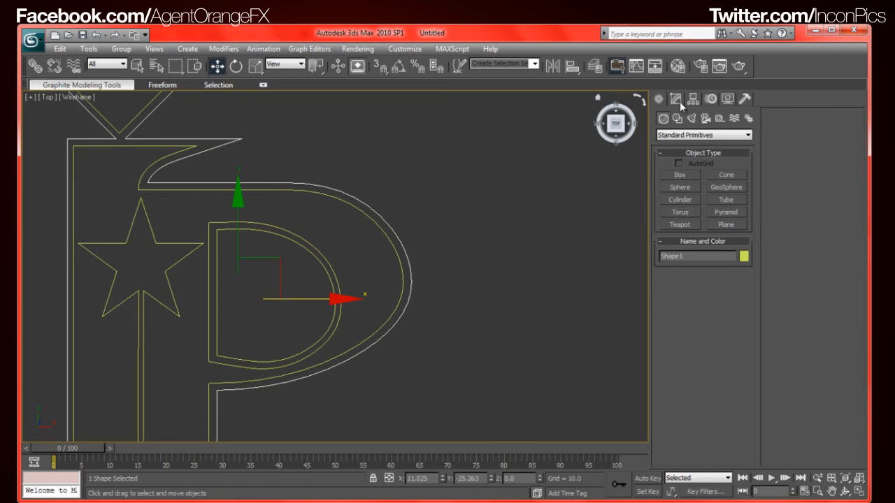
# Select the inner P outline Shape3 in the Modify panel and browse its modifier list.
pyautogui.click(675, 99)
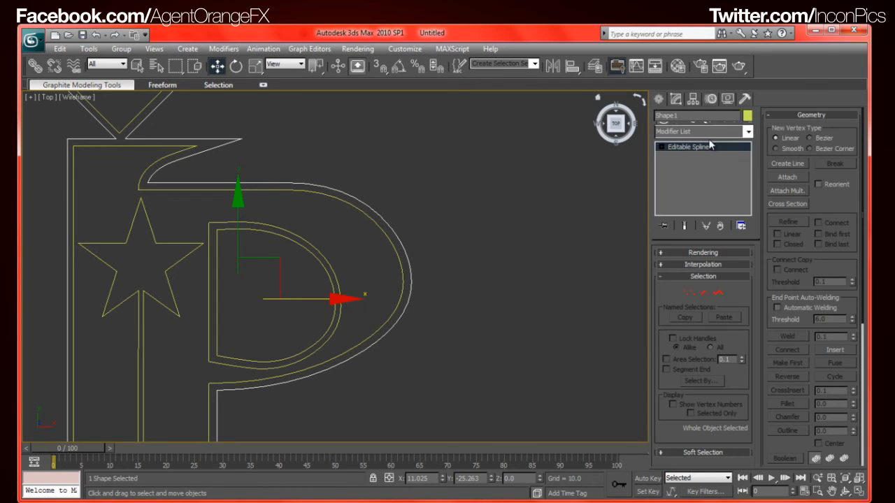
pyautogui.click(787, 177)
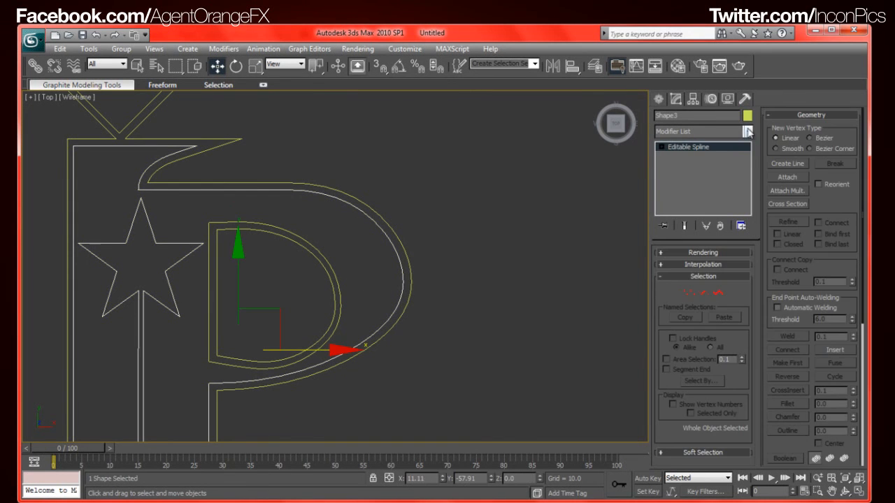
pyautogui.moveTo(338, 291)
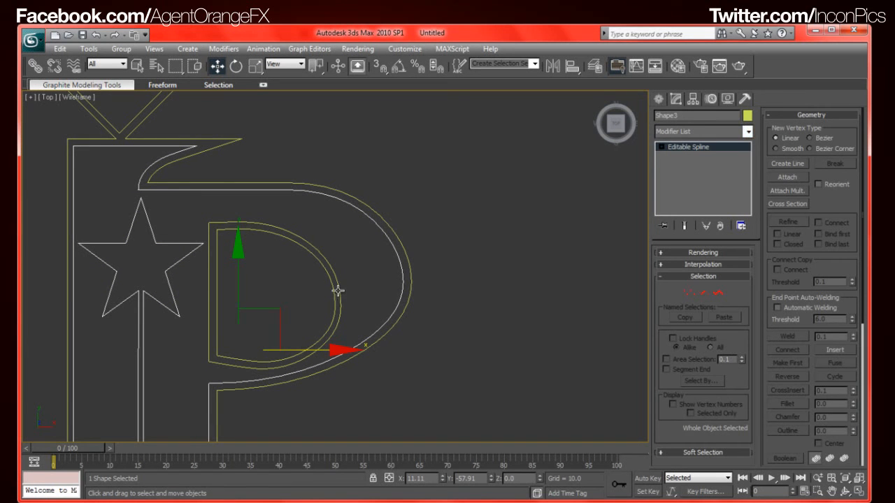
pyautogui.click(786, 177)
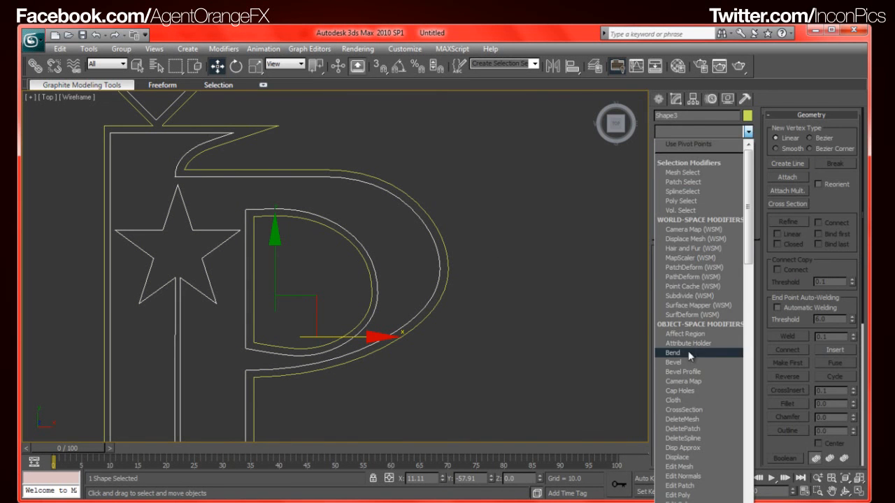
# Bevel the inner P outline Shape3 with Level 1 height 4.5.
pyautogui.click(673, 363)
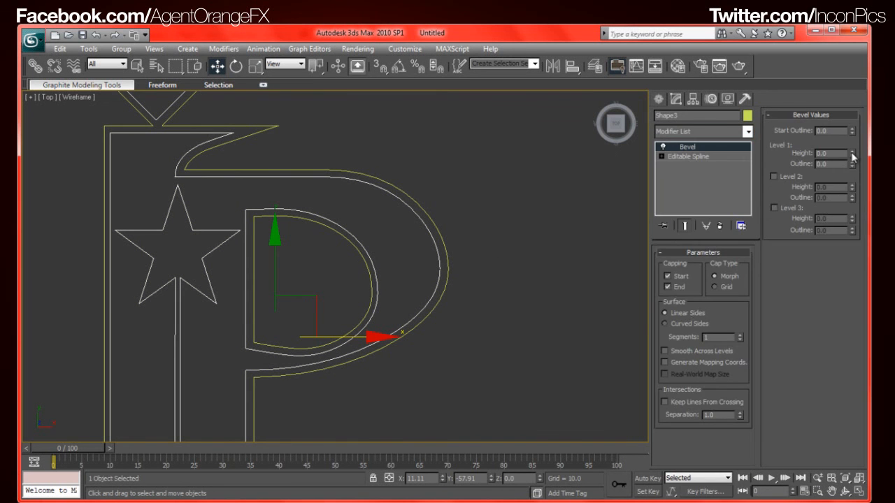
pyautogui.click(852, 151)
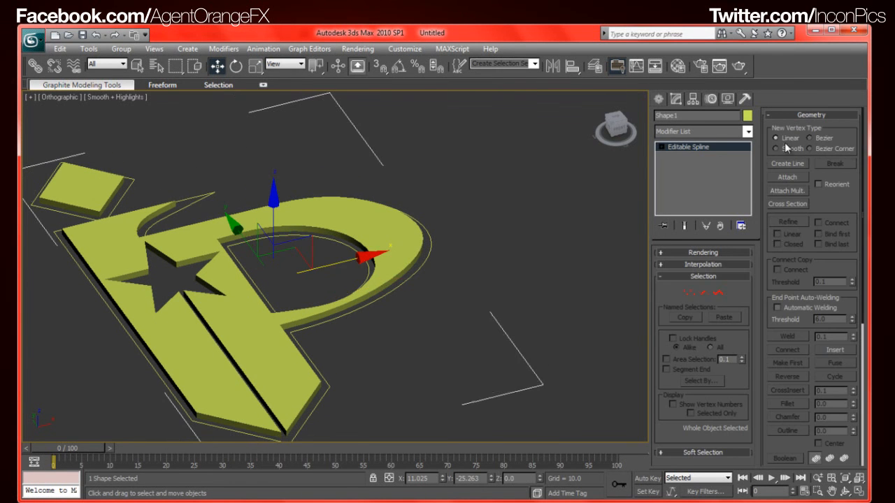
# Bevel the outer outline shape as well and bring up its object colour swatch.
pyautogui.click(747, 132)
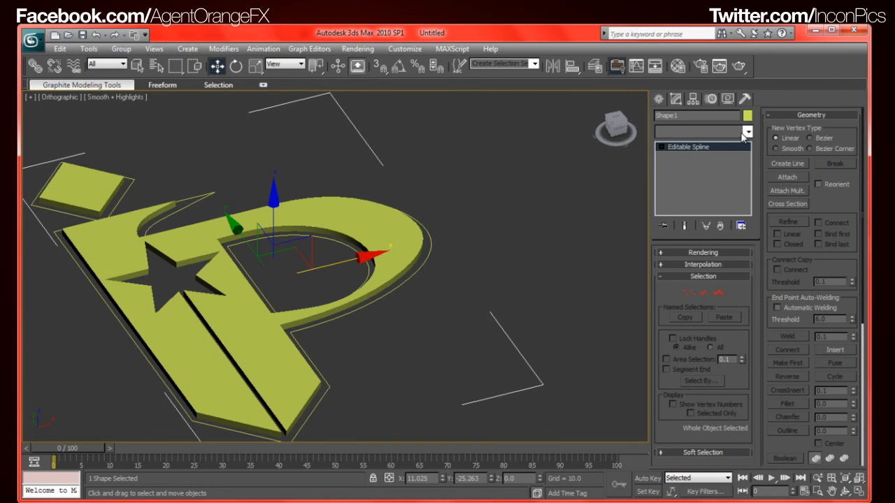
pyautogui.click(746, 132)
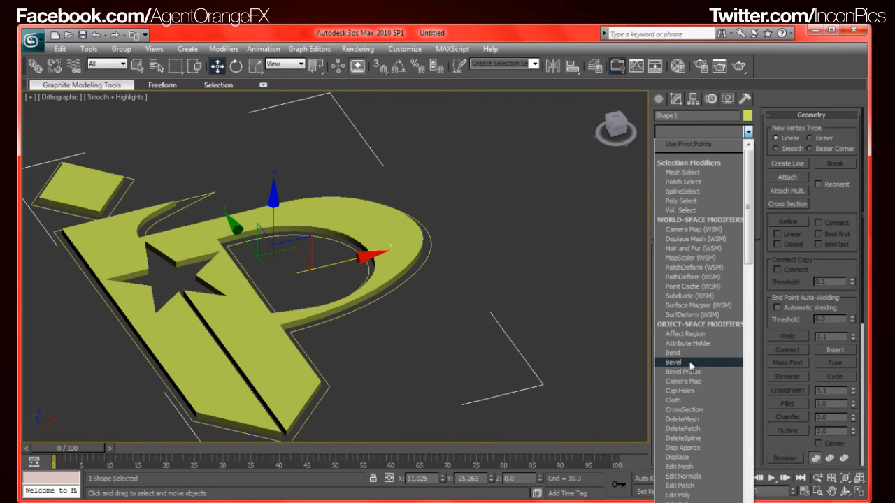
pyautogui.click(673, 362)
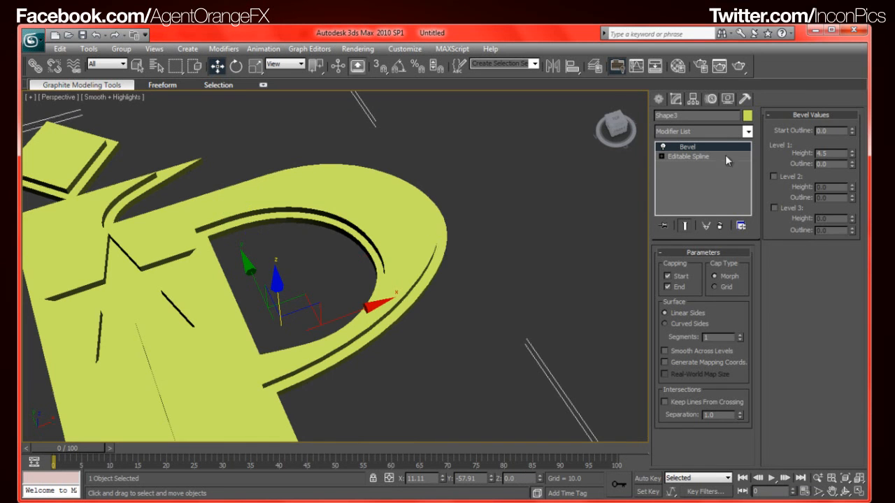
pyautogui.click(747, 115)
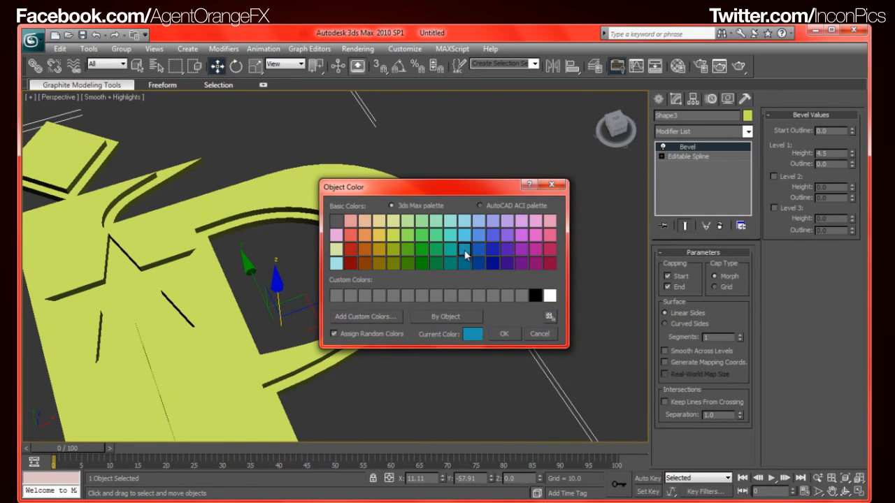
# Colour the main logo piece blue and rotate both beveled shapes to stand upright.
pyautogui.click(504, 333)
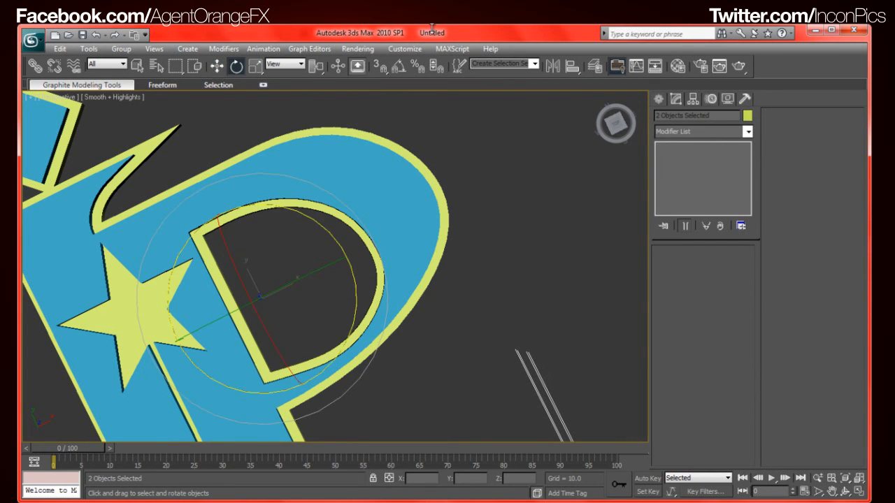
pyautogui.moveTo(294, 280); pyautogui.dragTo(276, 301)
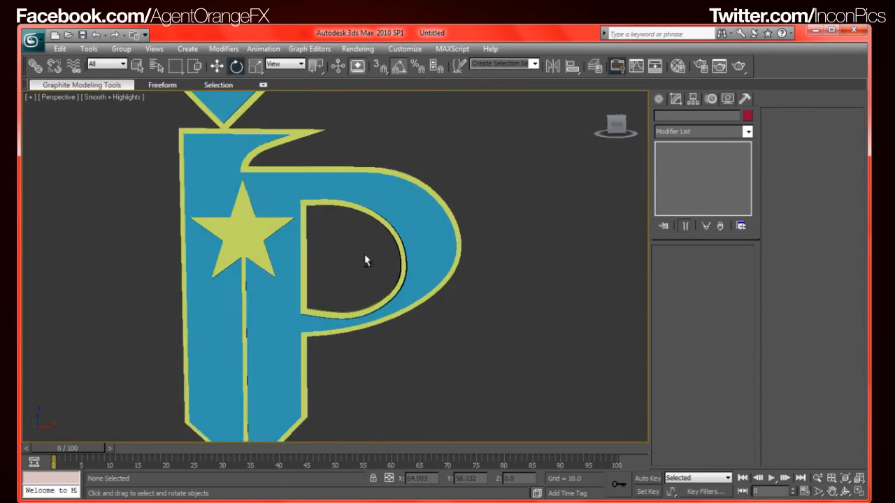
pyautogui.moveTo(364, 260); pyautogui.dragTo(297, 269)
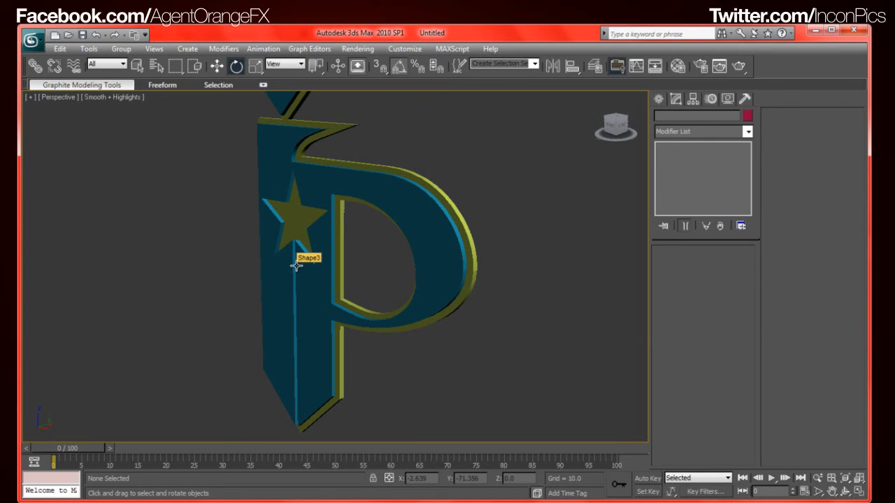
pyautogui.moveTo(613, 427)
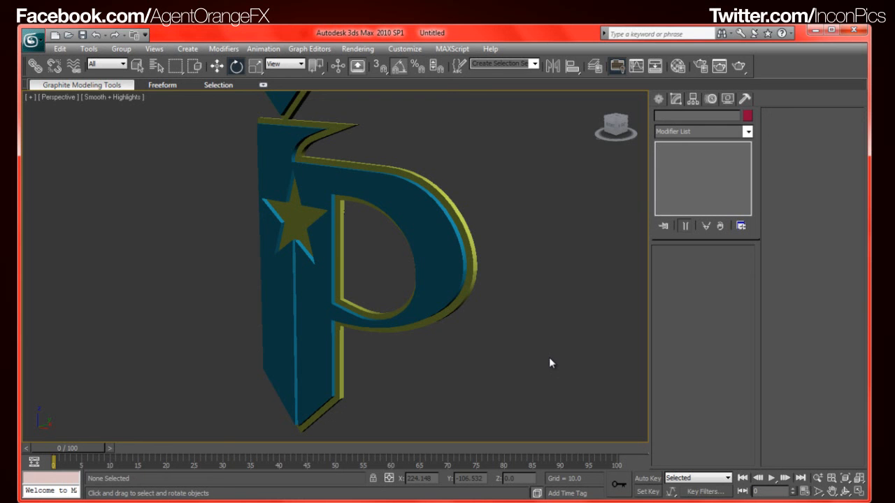
pyautogui.moveTo(302, 267)
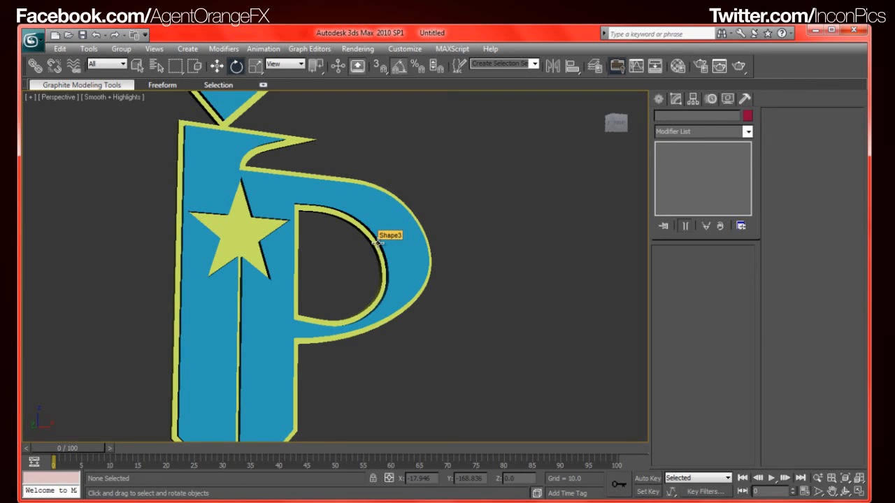
pyautogui.moveTo(378, 243)
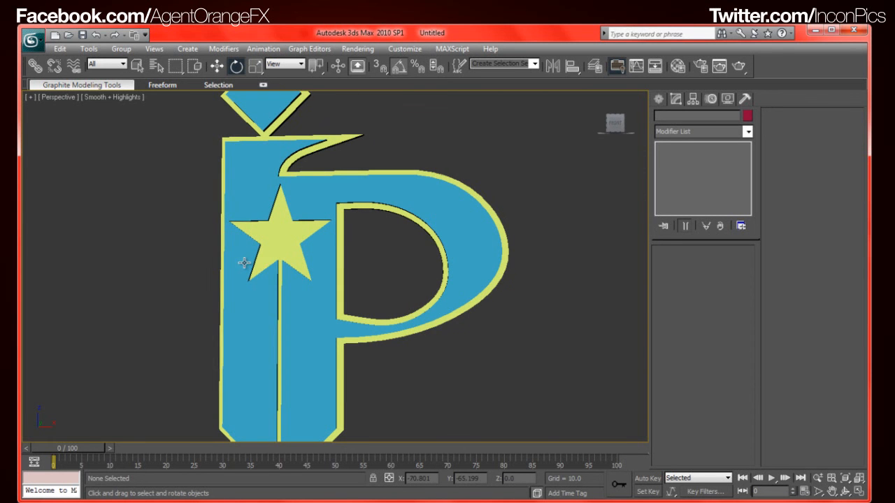
pyautogui.moveTo(244, 264); pyautogui.dragTo(315, 301)
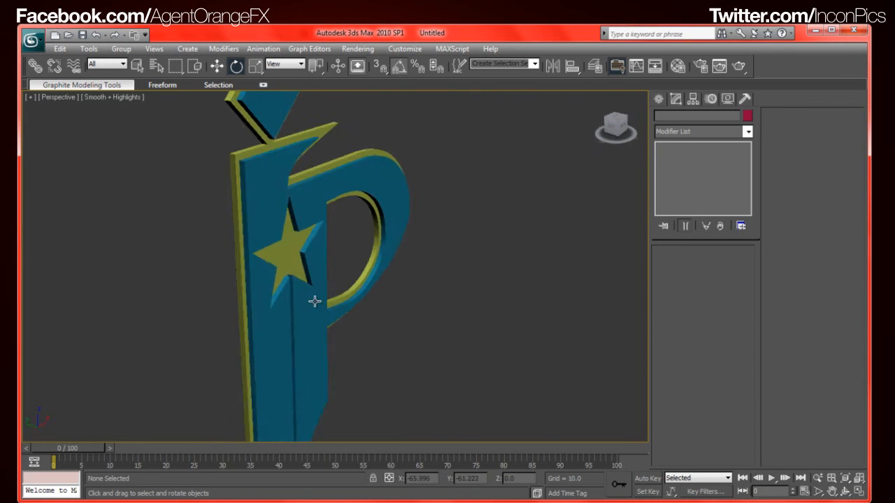
pyautogui.moveTo(315, 301); pyautogui.dragTo(342, 280)
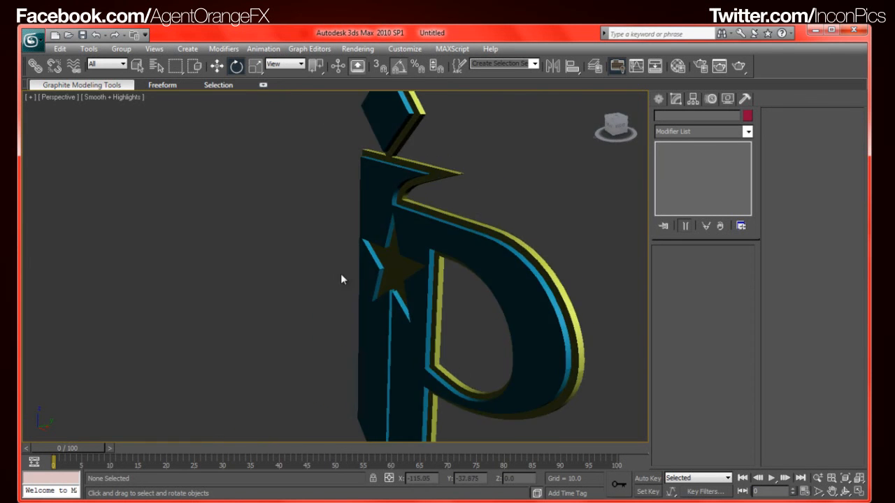
pyautogui.moveTo(380, 300)
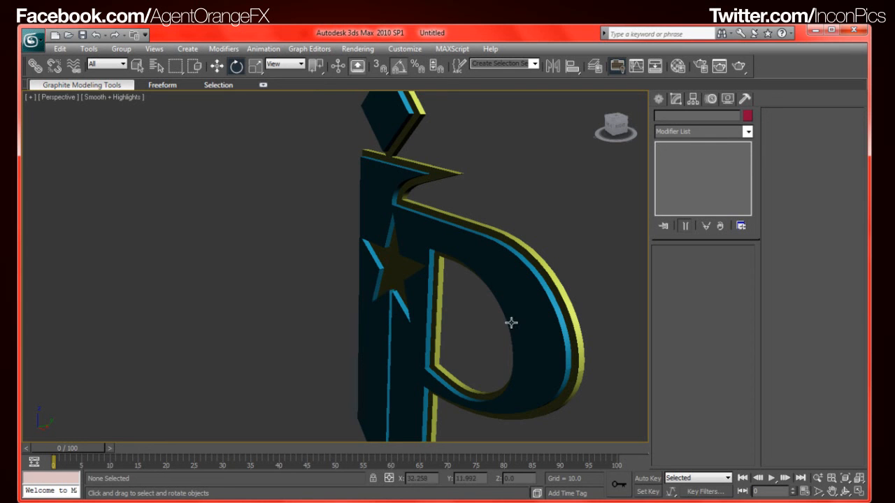
pyautogui.moveTo(511, 323); pyautogui.dragTo(372, 249)
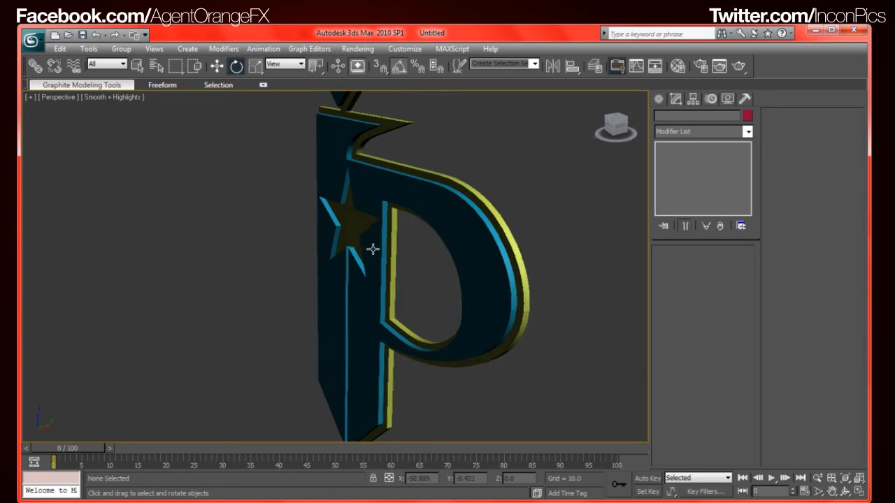
pyautogui.moveTo(372, 250); pyautogui.dragTo(353, 260)
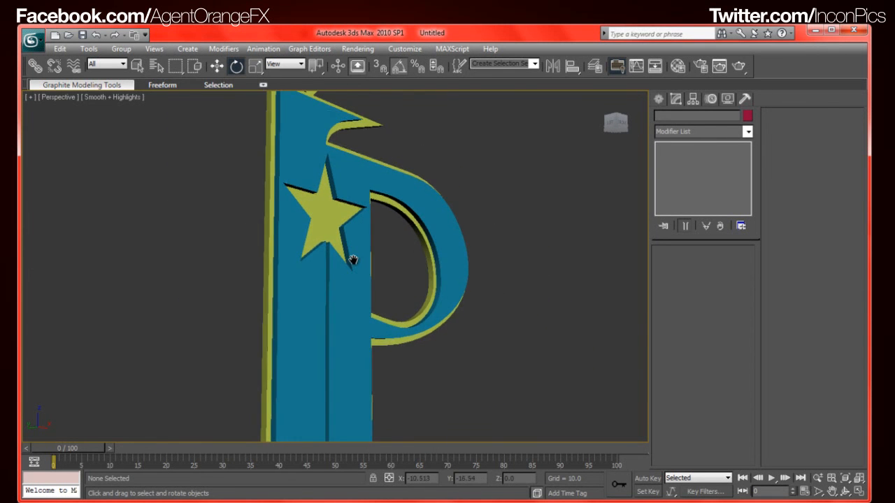
pyautogui.moveTo(353, 260); pyautogui.dragTo(467, 282)
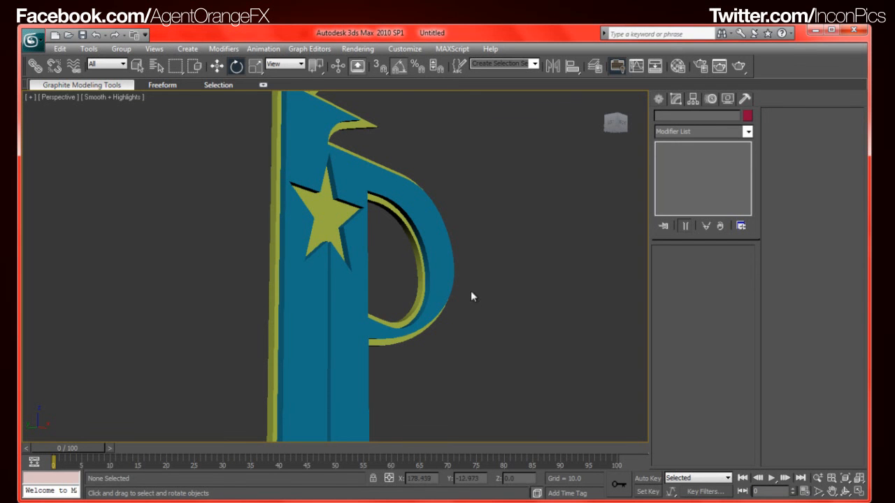
pyautogui.moveTo(445, 283)
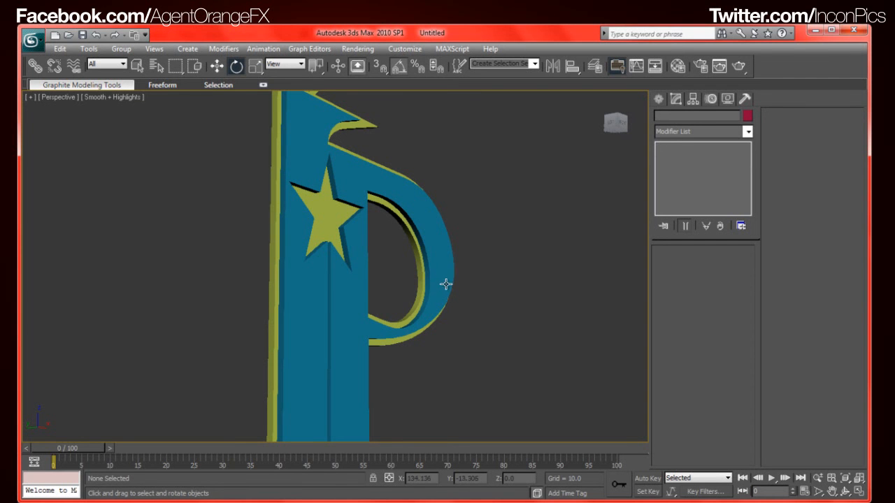